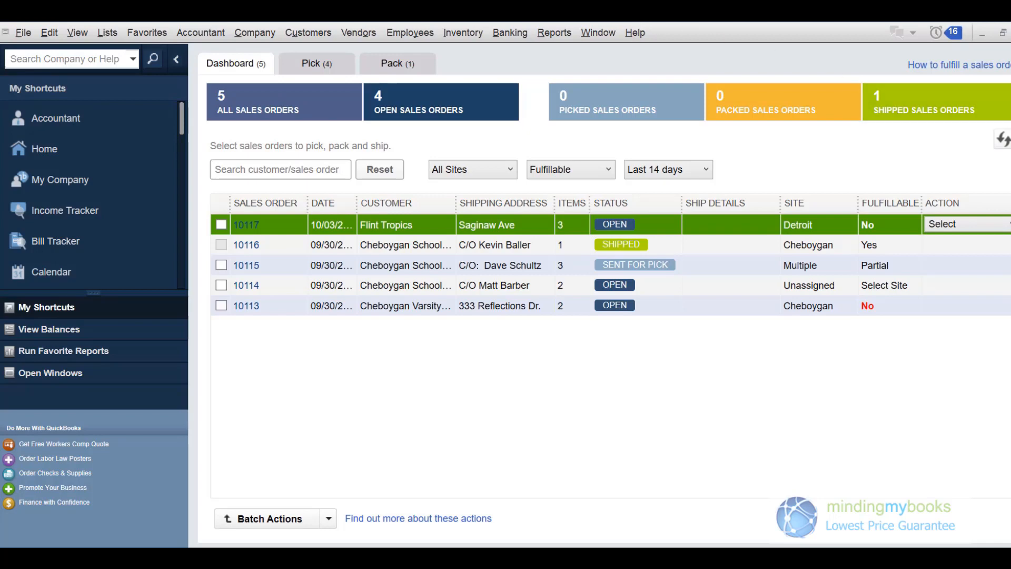
# Return to the fulfillment worksheet dashboard and try the order search box with '1', leaving it unfiltered
pyautogui.click(308, 32)
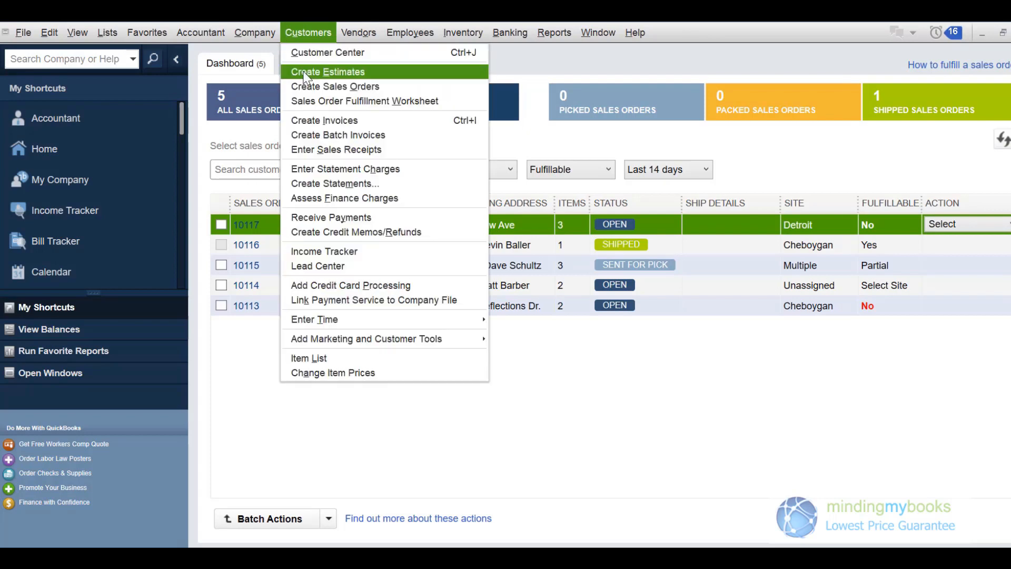
pyautogui.moveTo(316, 104)
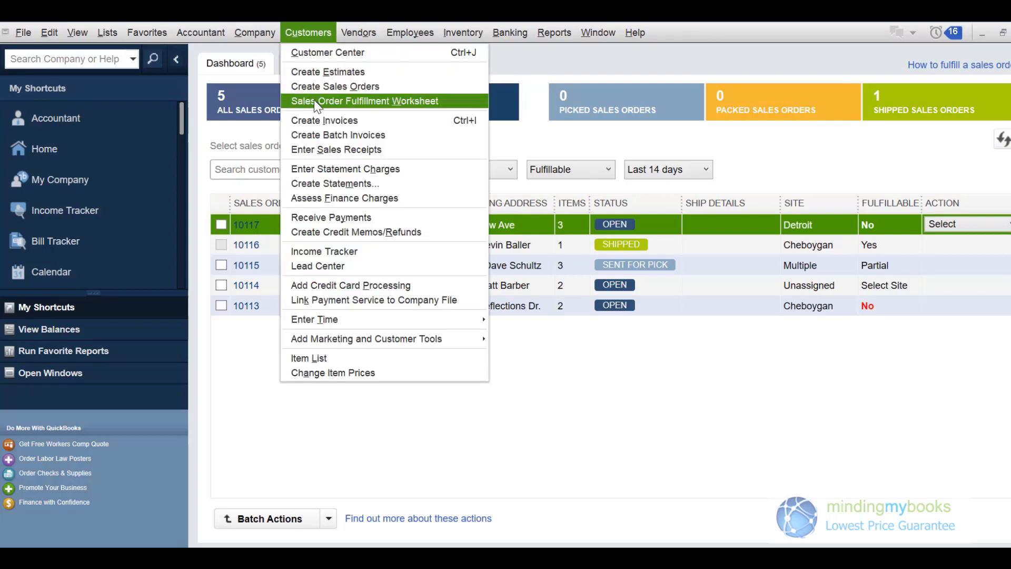
pyautogui.moveTo(528, 63)
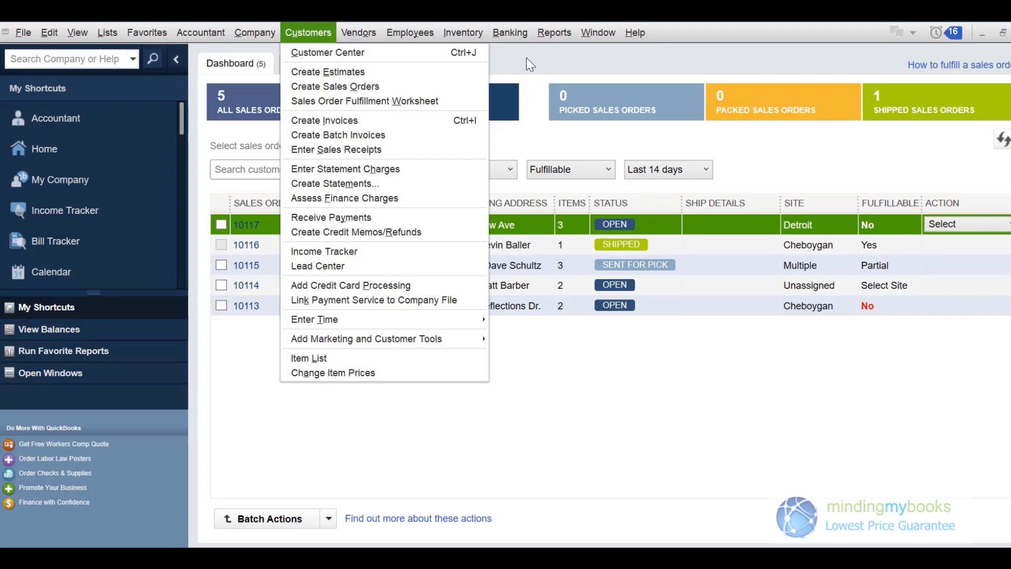
pyautogui.click(529, 63)
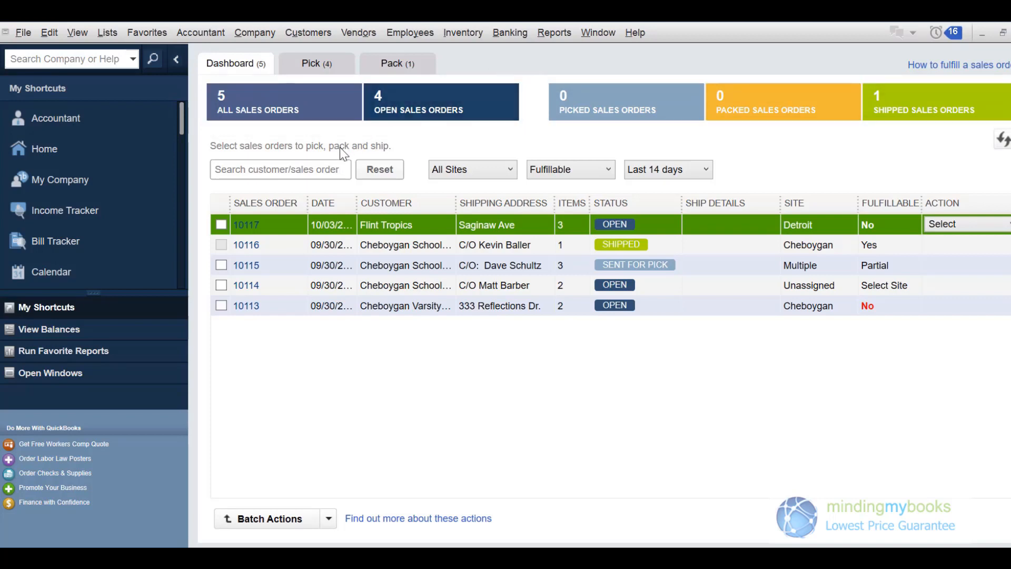
pyautogui.click(280, 169)
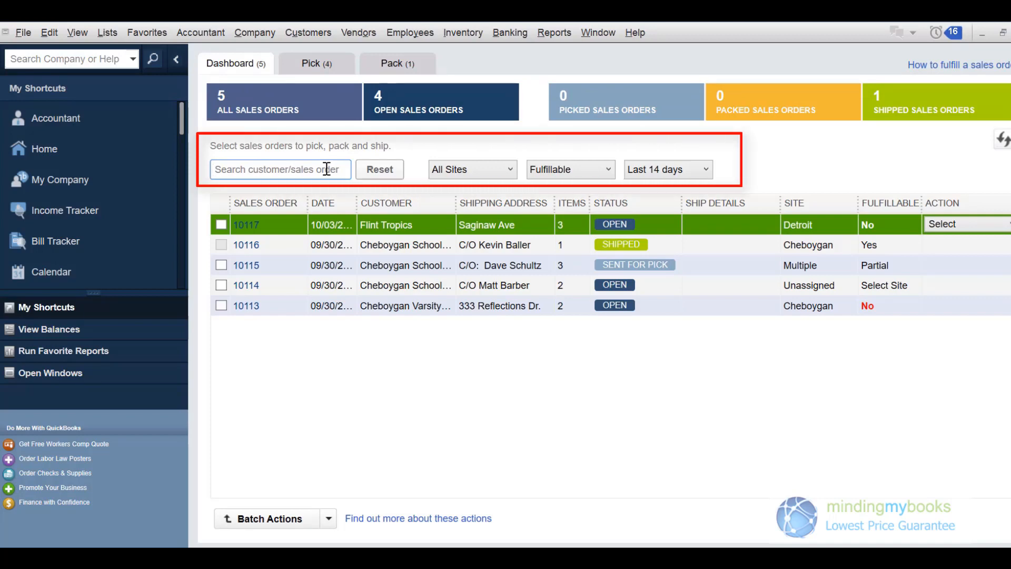
pyautogui.write('1')
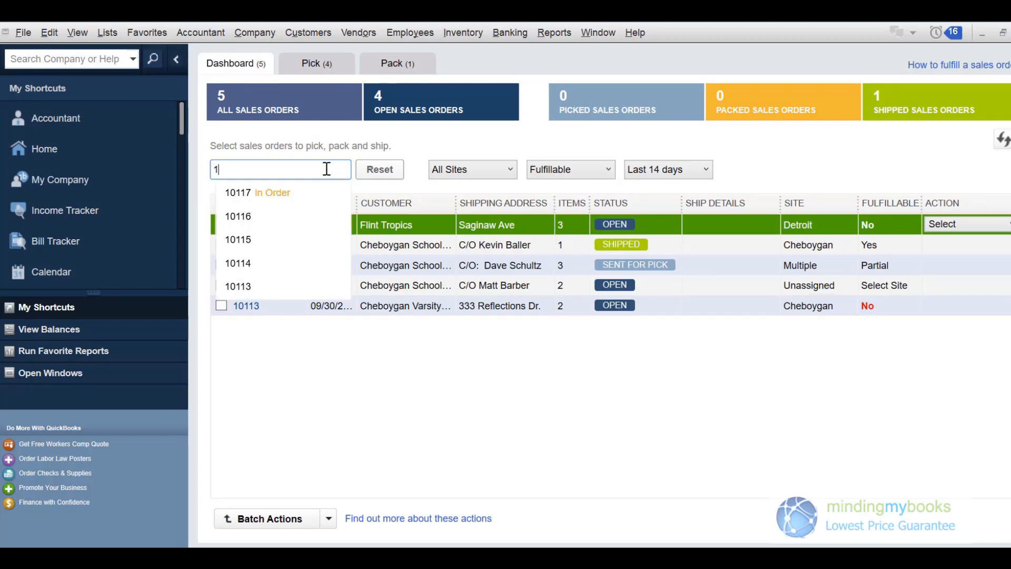
pyautogui.click(378, 168)
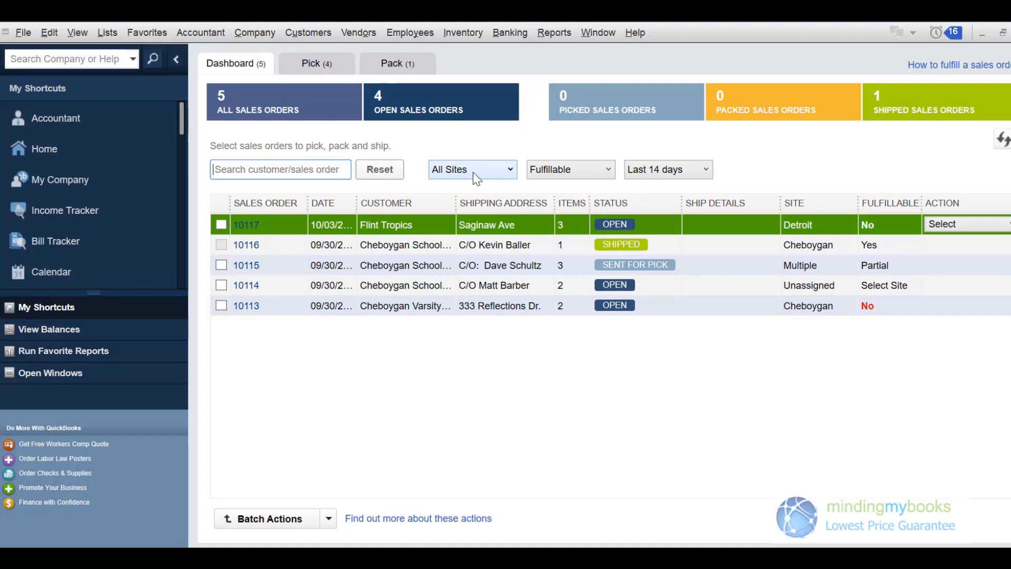
# Review the site, fulfillable status and date range filters and order 10117's actions without changing anything
pyautogui.click(471, 169)
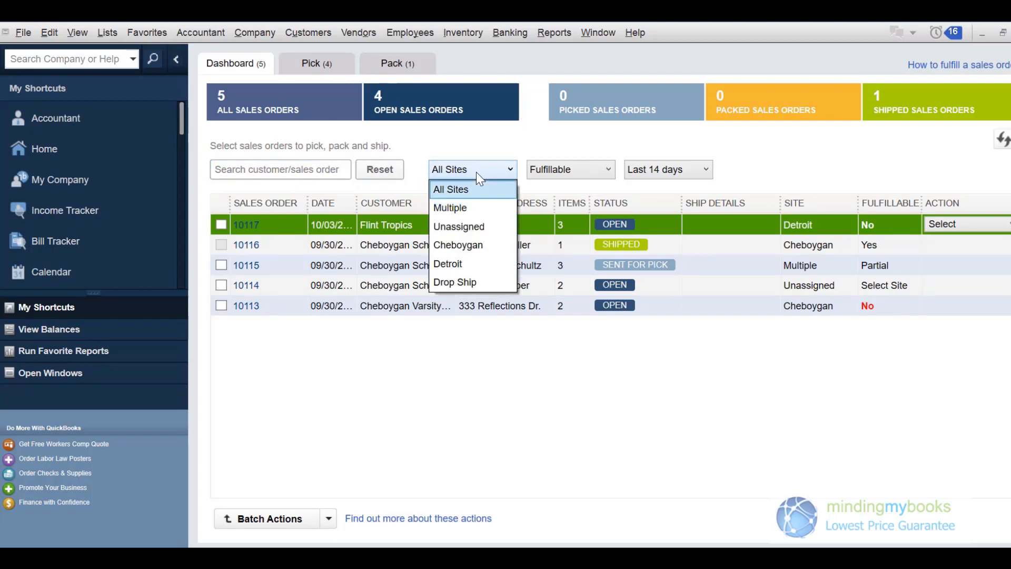
pyautogui.moveTo(548, 174)
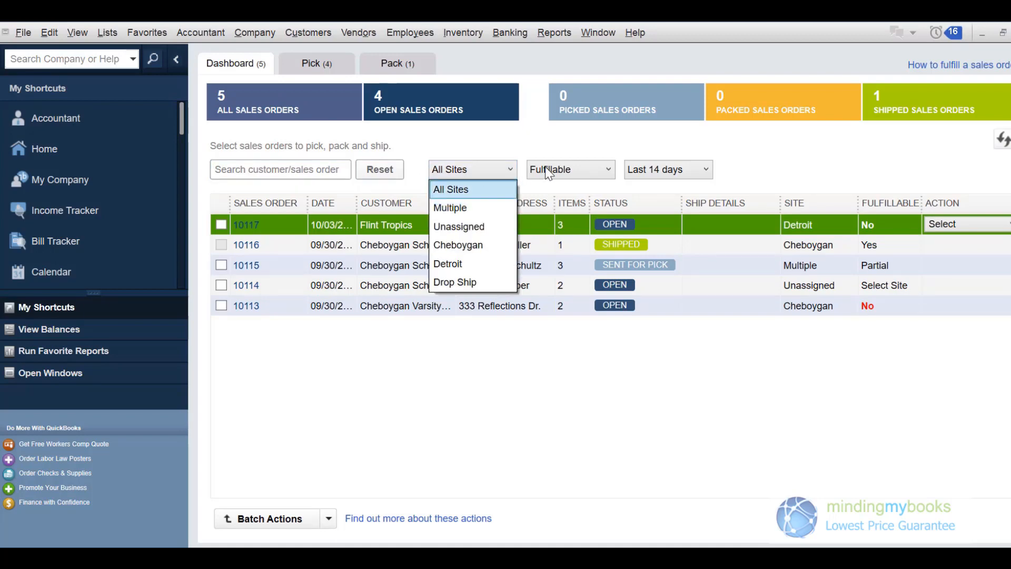
pyautogui.click(569, 168)
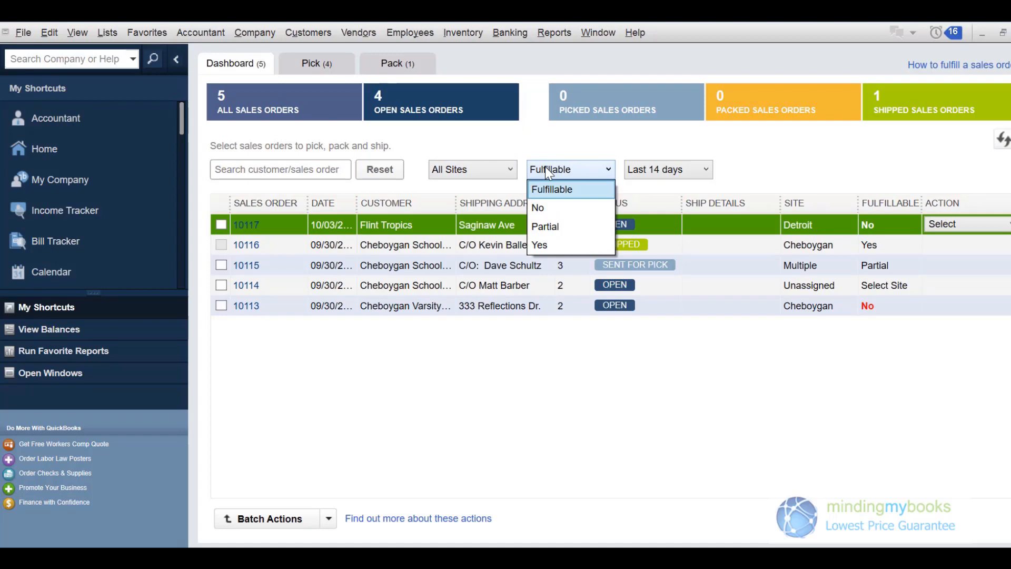
pyautogui.click(667, 168)
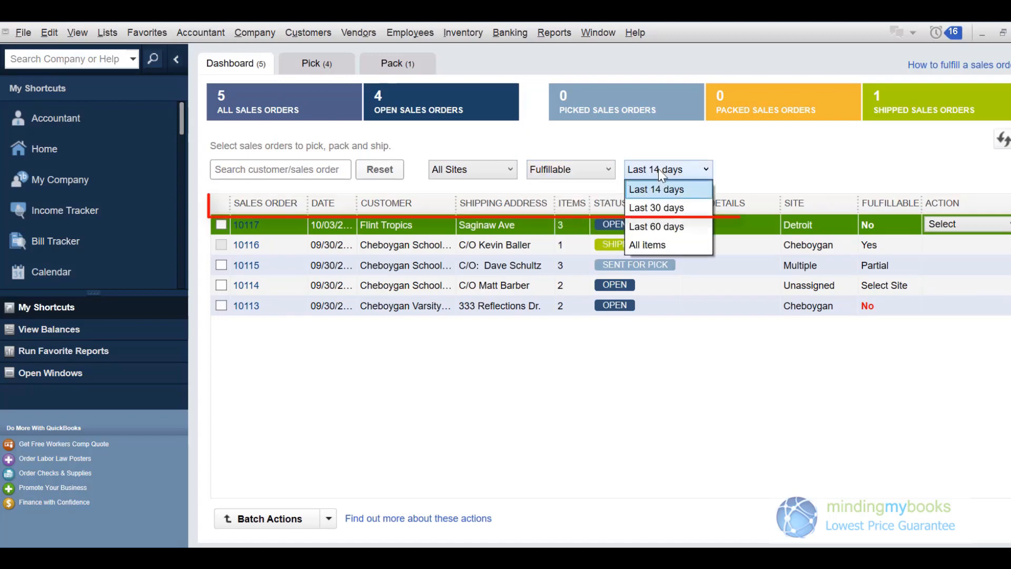
pyautogui.click(656, 189)
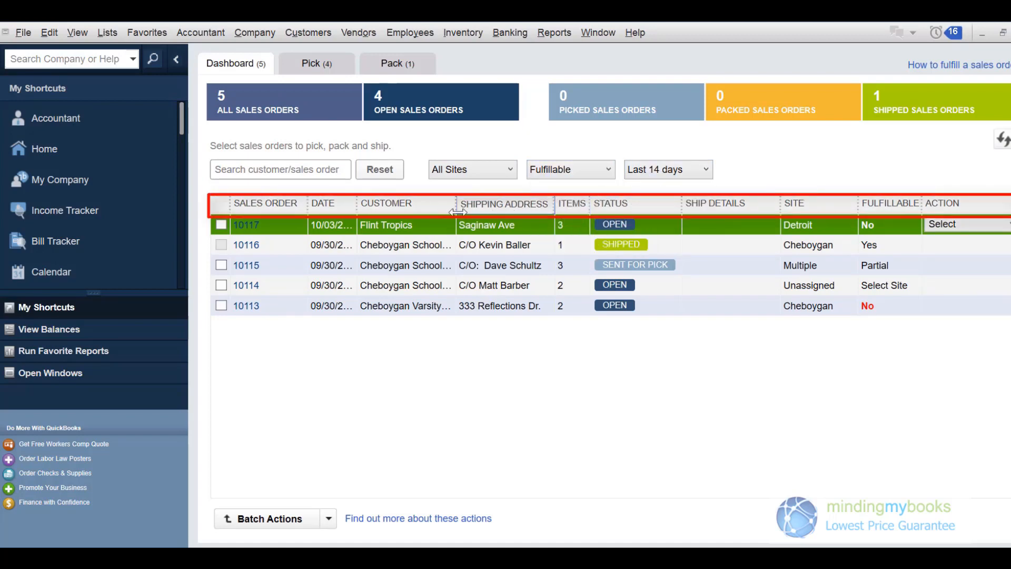
pyautogui.moveTo(385, 207)
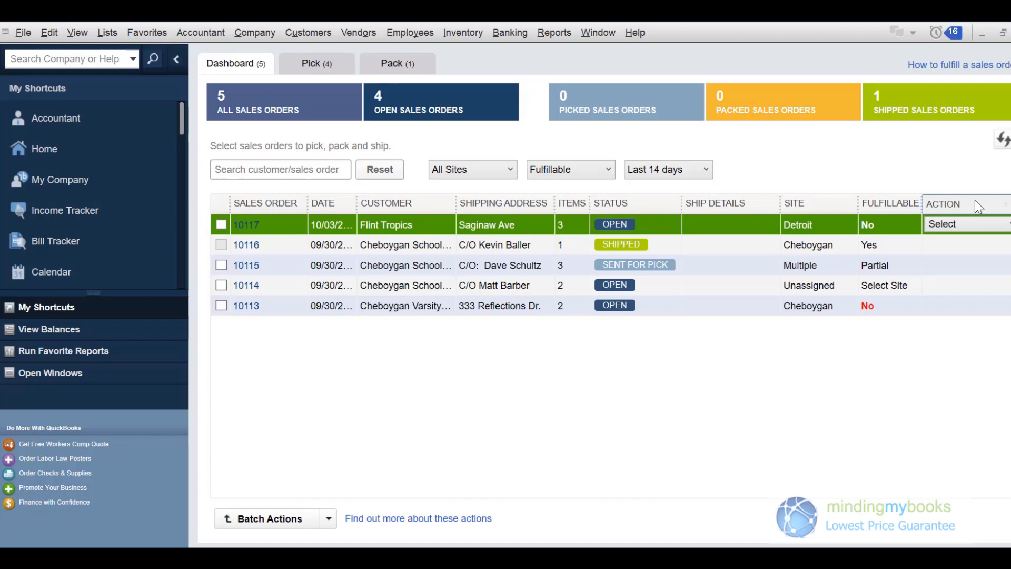
pyautogui.moveTo(982, 213)
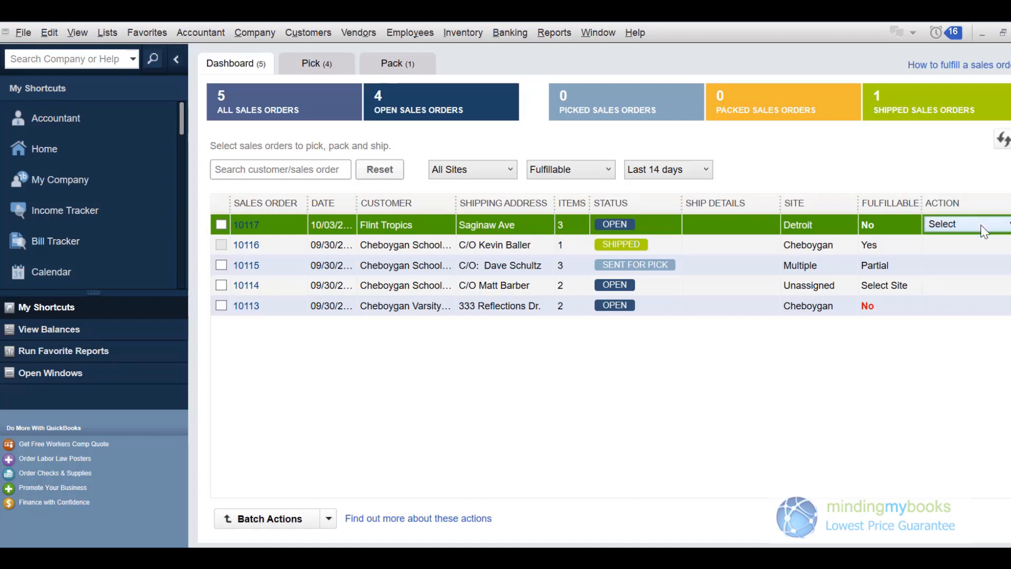
pyautogui.click(961, 223)
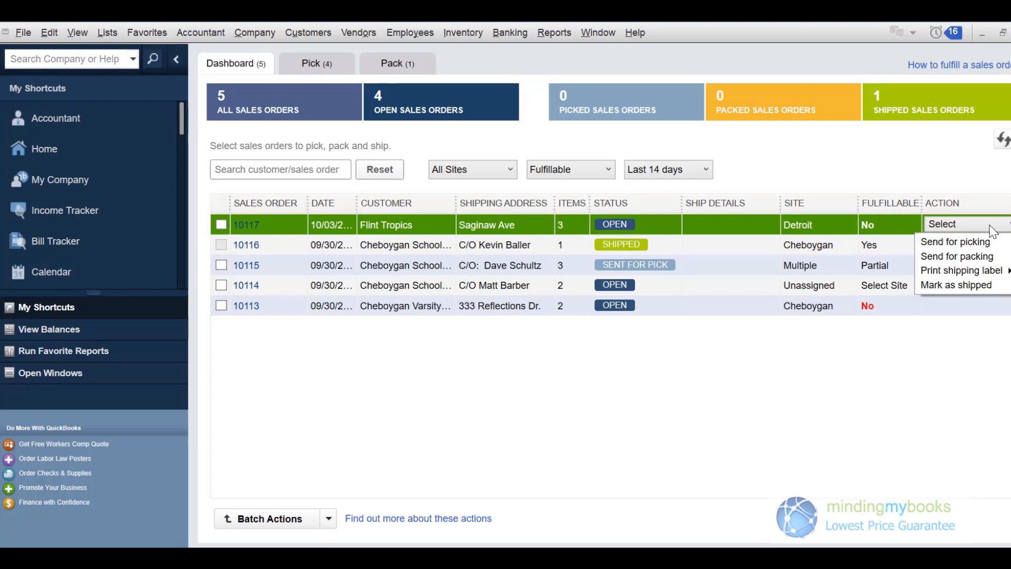
pyautogui.moveTo(993, 241)
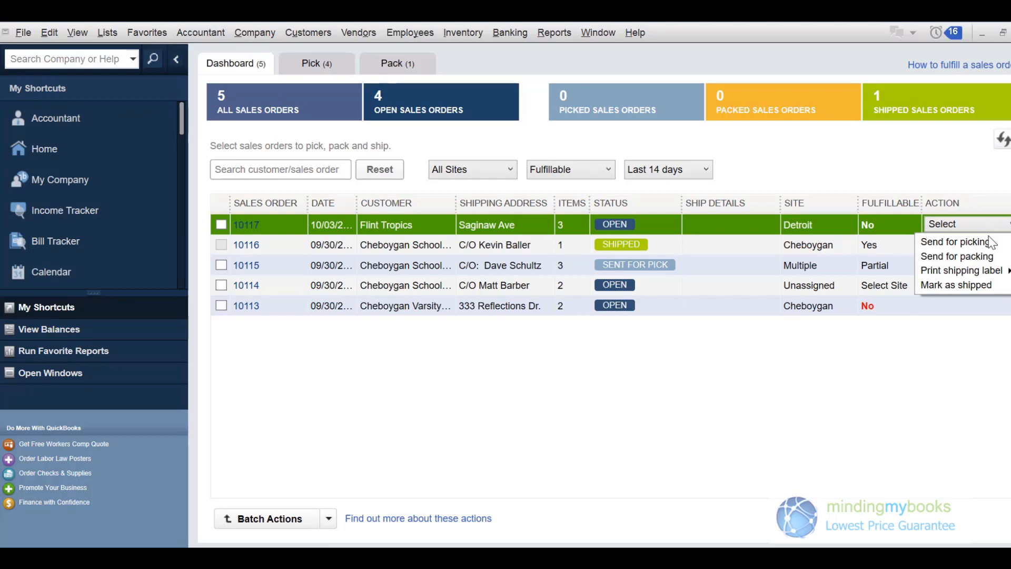
pyautogui.moveTo(957, 242)
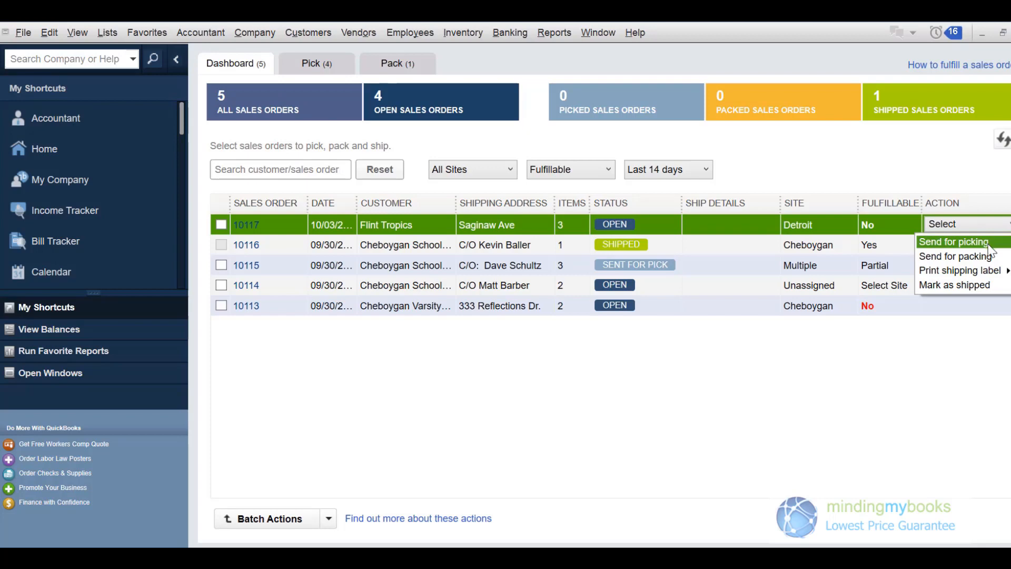
pyautogui.moveTo(957, 256)
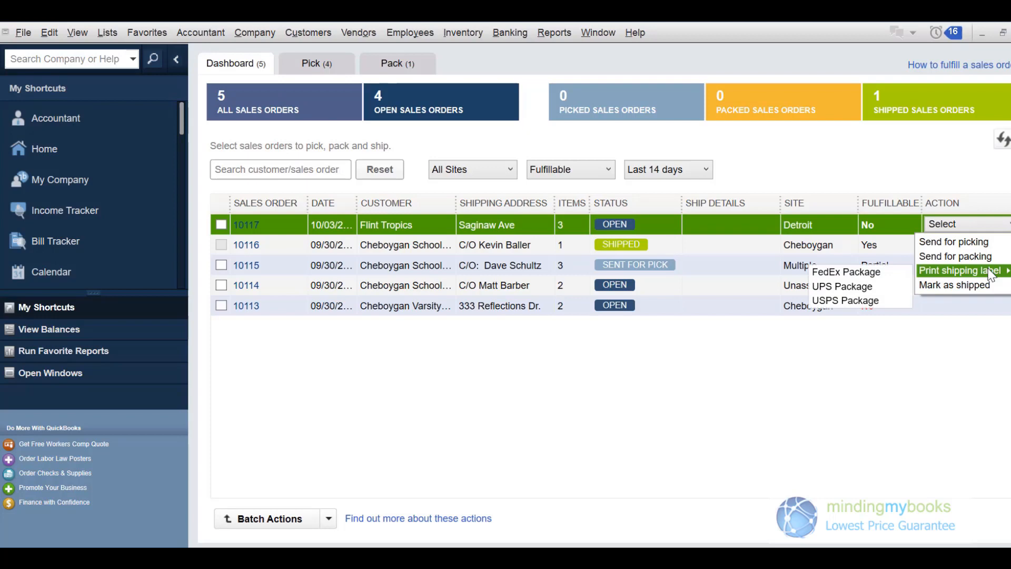
pyautogui.moveTo(954, 285)
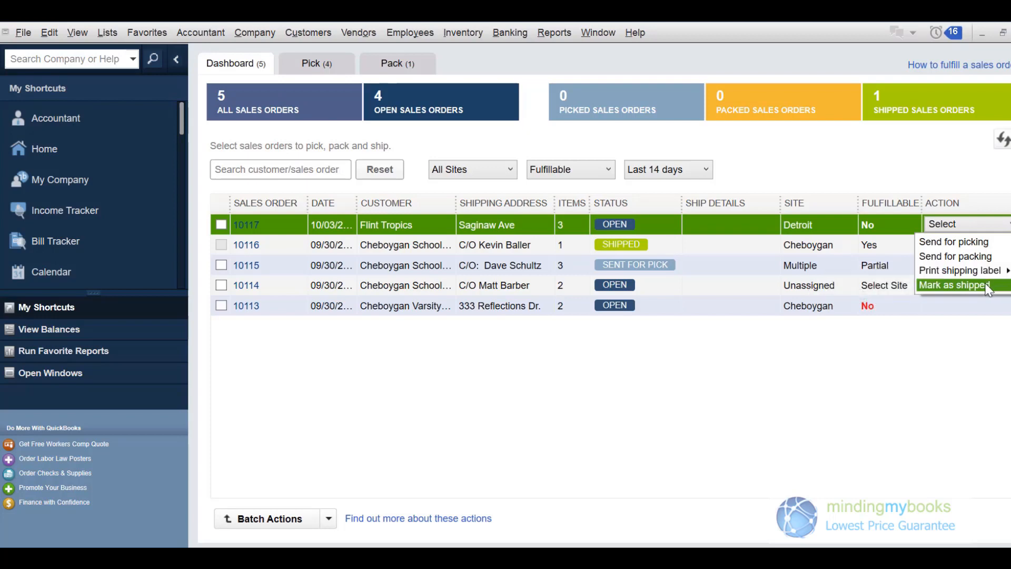
pyautogui.moveTo(634, 452)
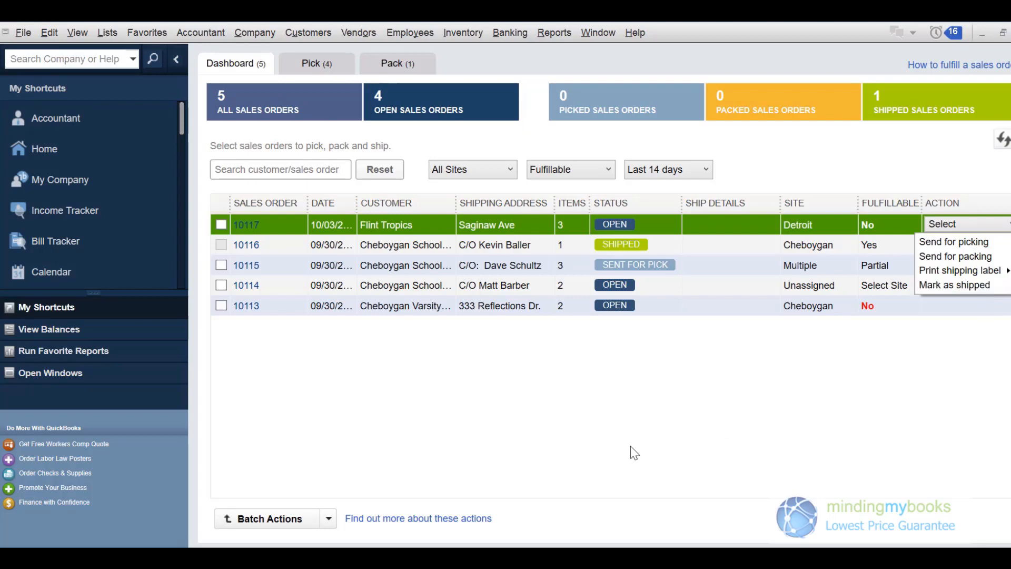
pyautogui.click(329, 518)
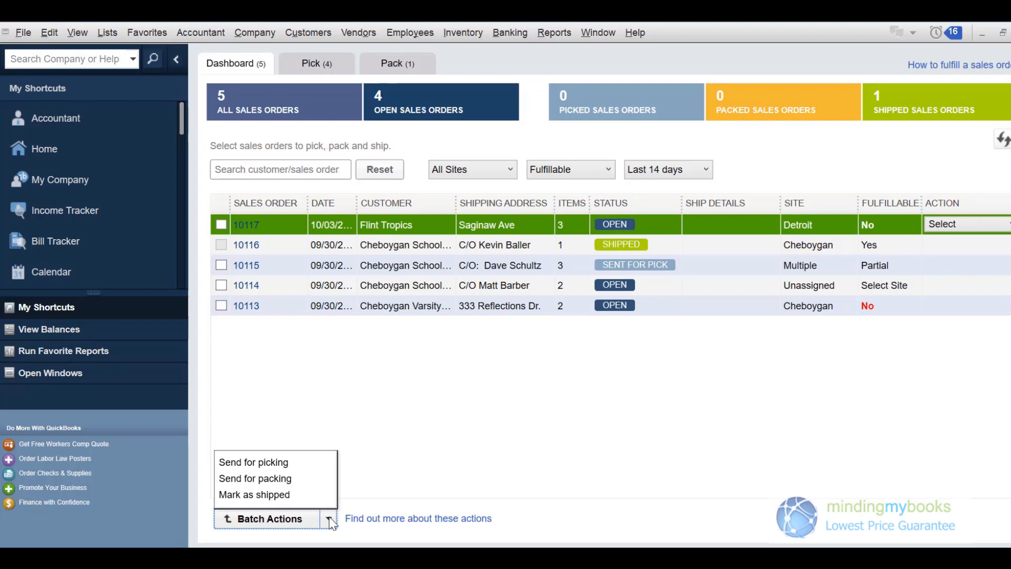
pyautogui.moveTo(331, 528)
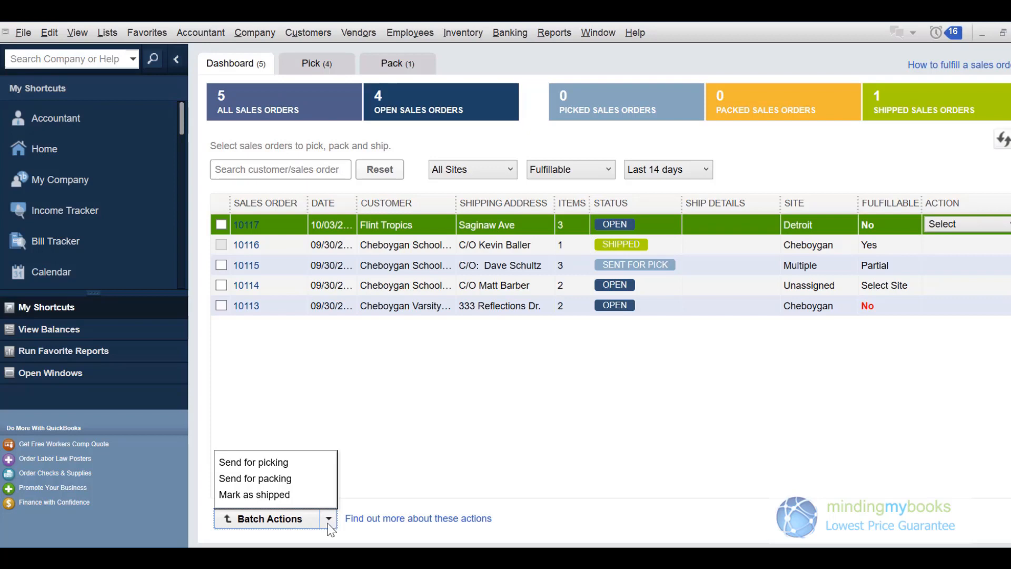
pyautogui.moveTo(312, 514)
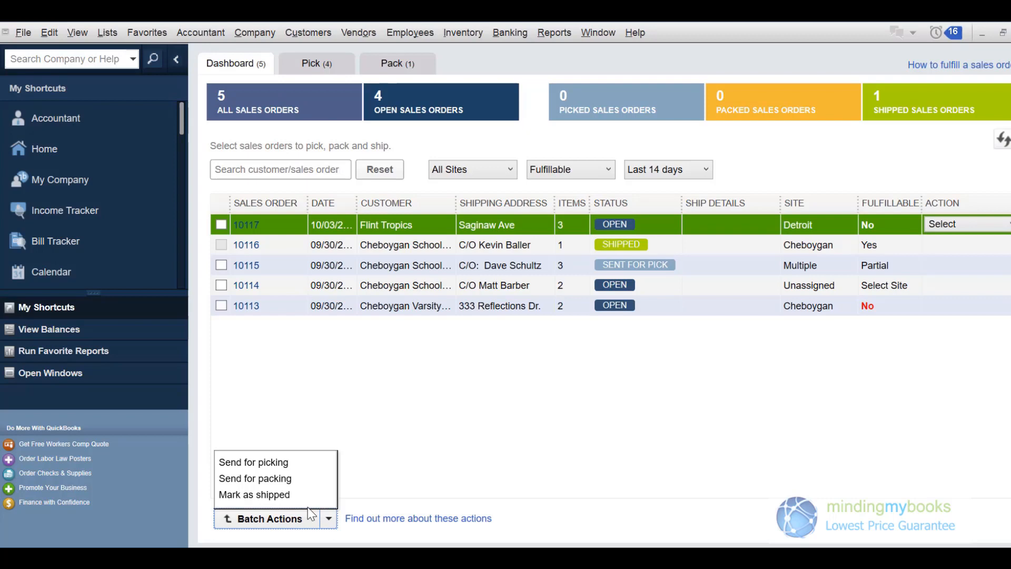
pyautogui.moveTo(253, 462)
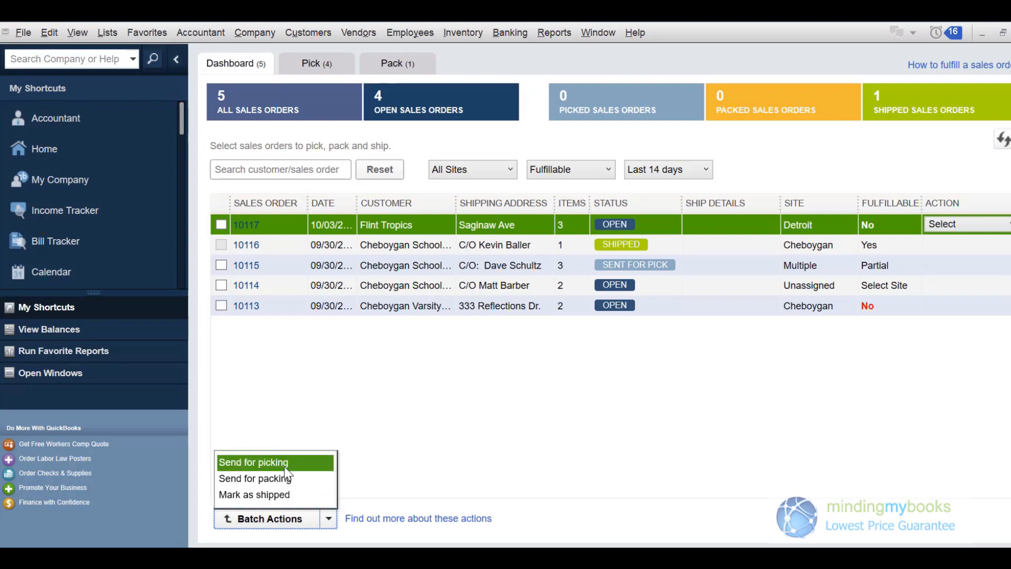
pyautogui.moveTo(276, 478)
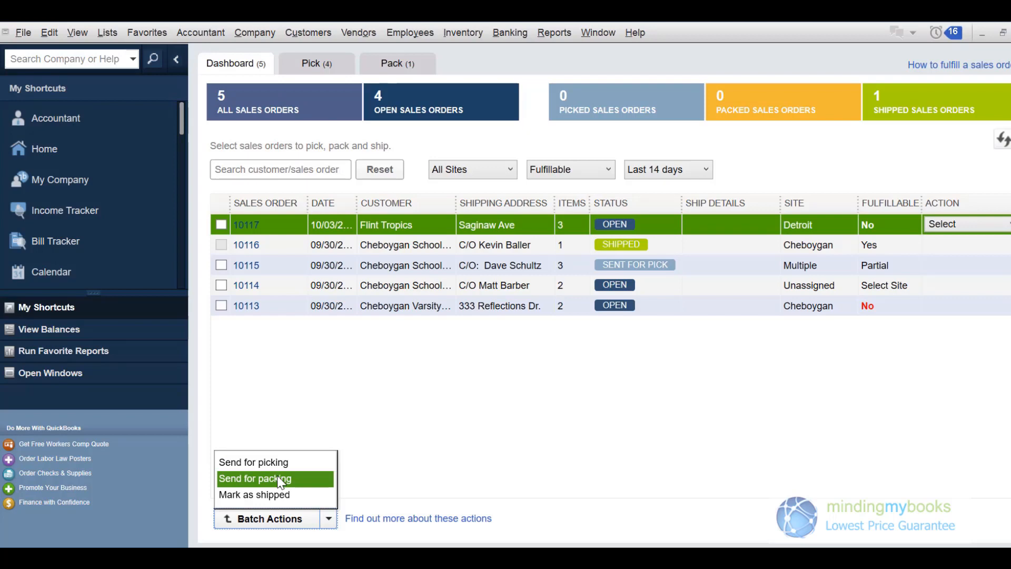
pyautogui.moveTo(278, 495)
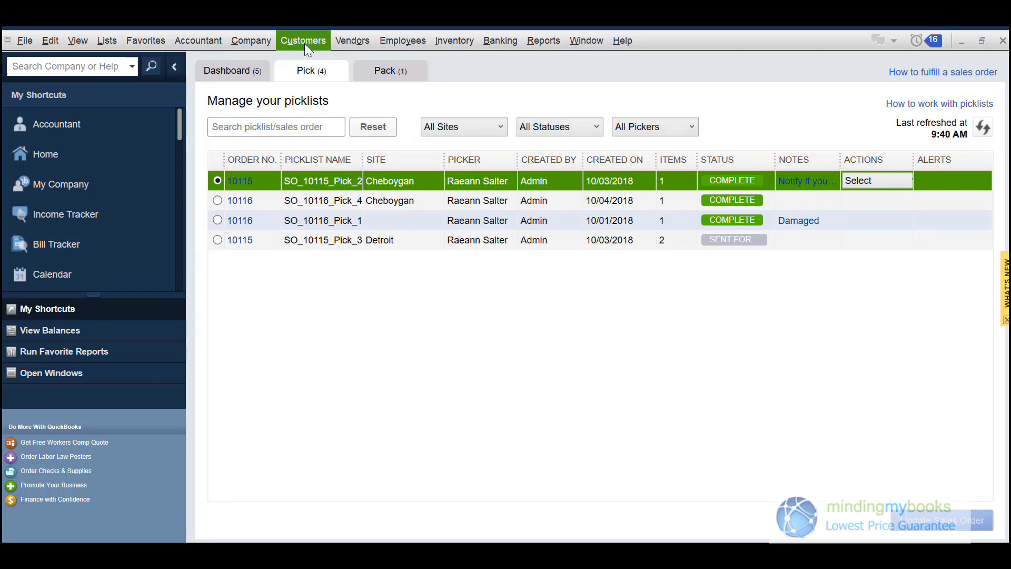
pyautogui.click(303, 40)
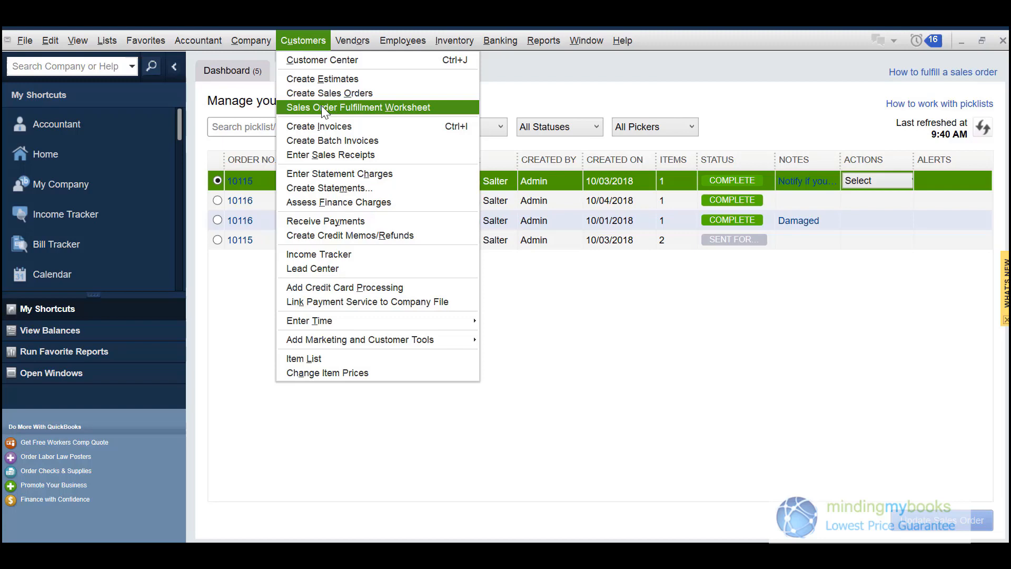
pyautogui.click(357, 107)
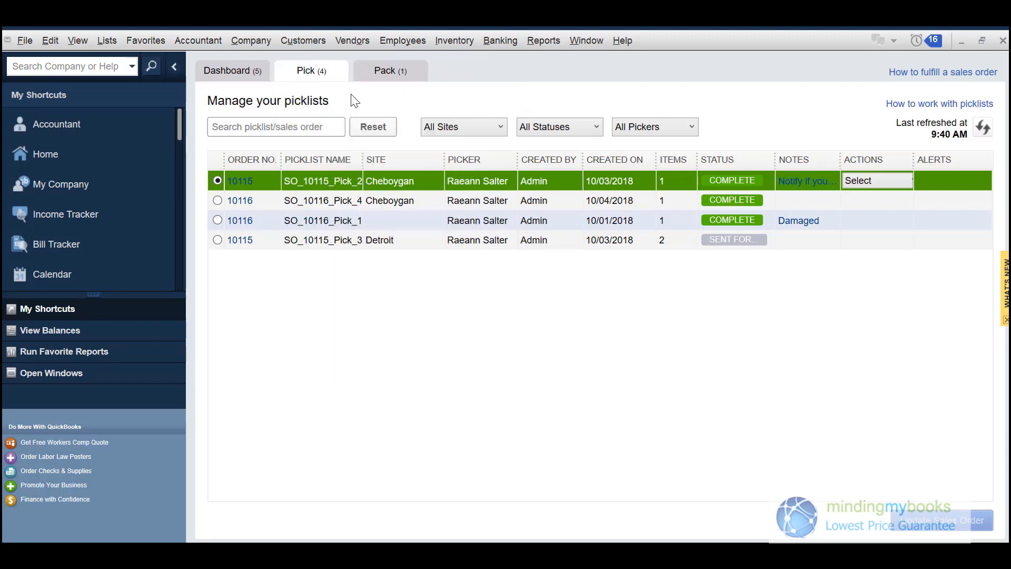
pyautogui.moveTo(499, 94)
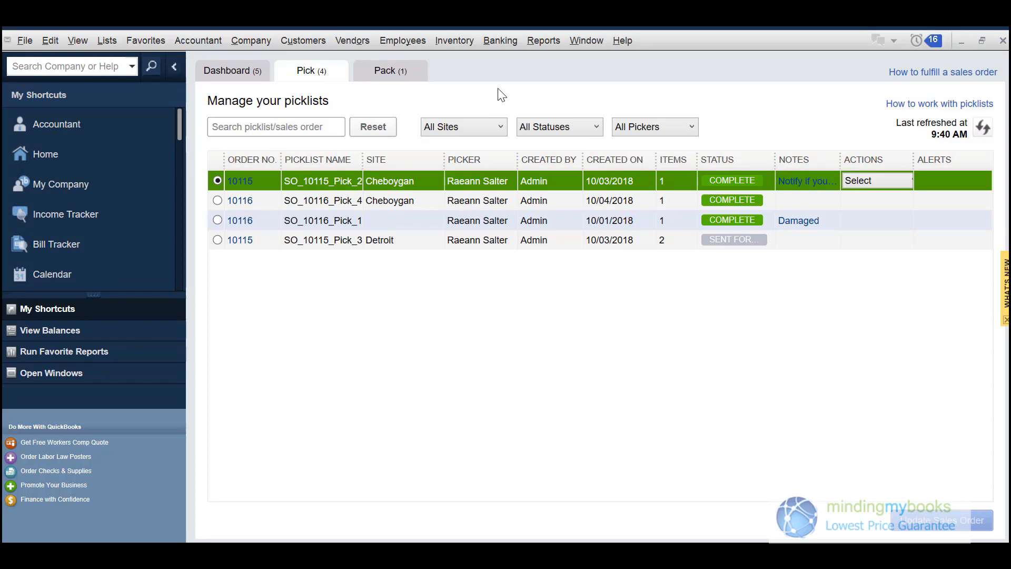
pyautogui.click(275, 127)
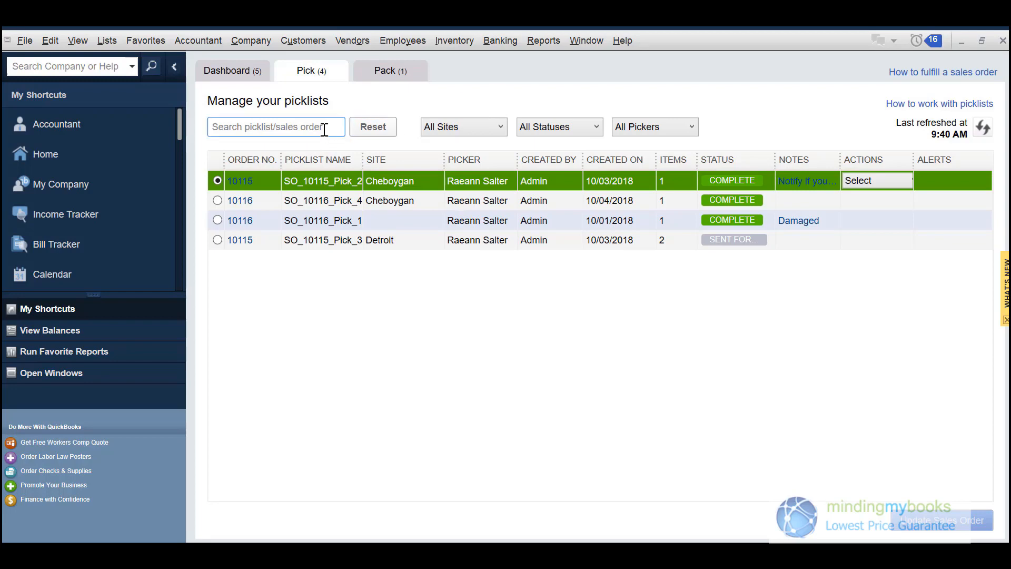
pyautogui.write('1')
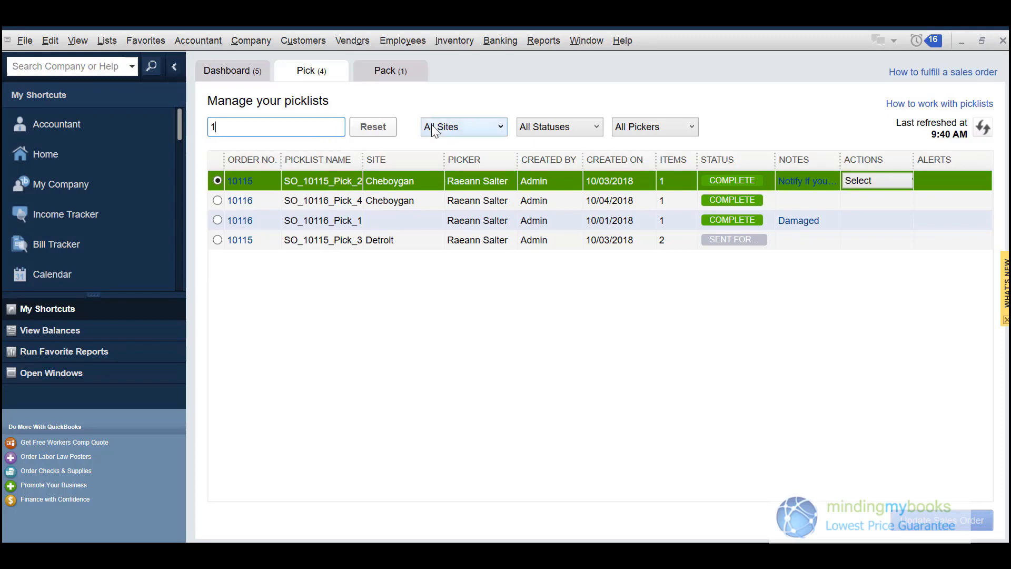
pyautogui.click(461, 127)
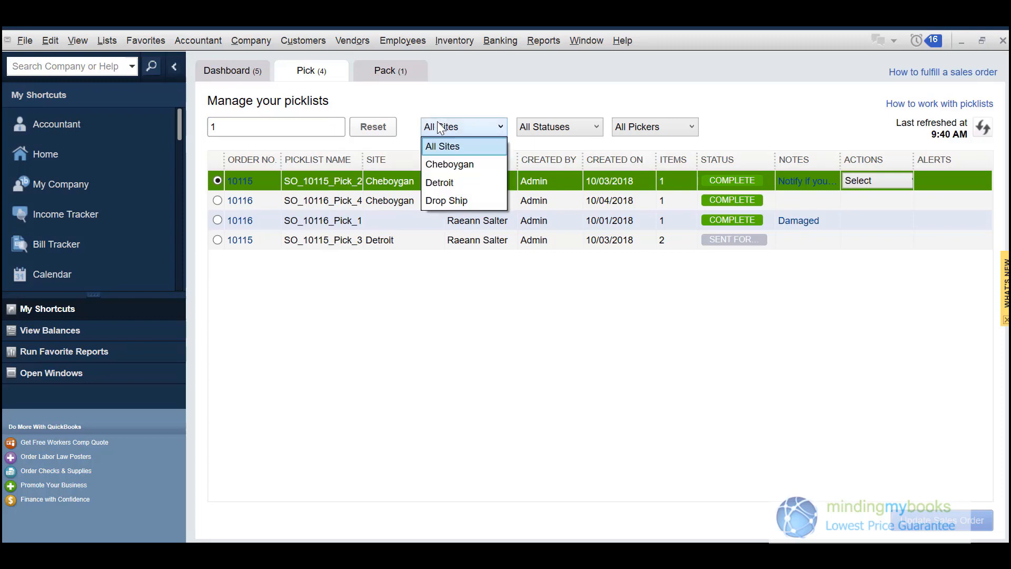
pyautogui.click(443, 145)
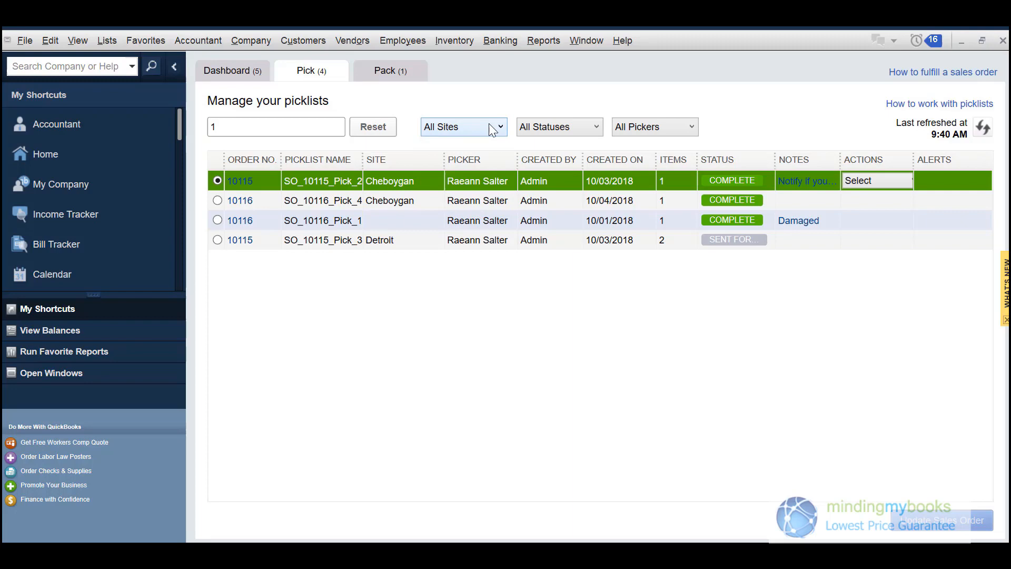
pyautogui.click(558, 127)
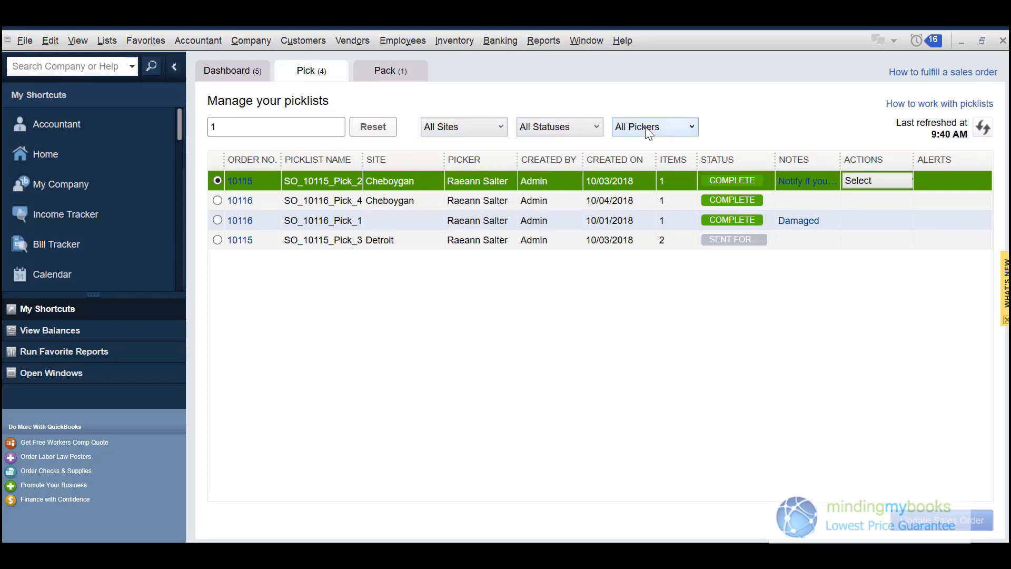
pyautogui.click(654, 126)
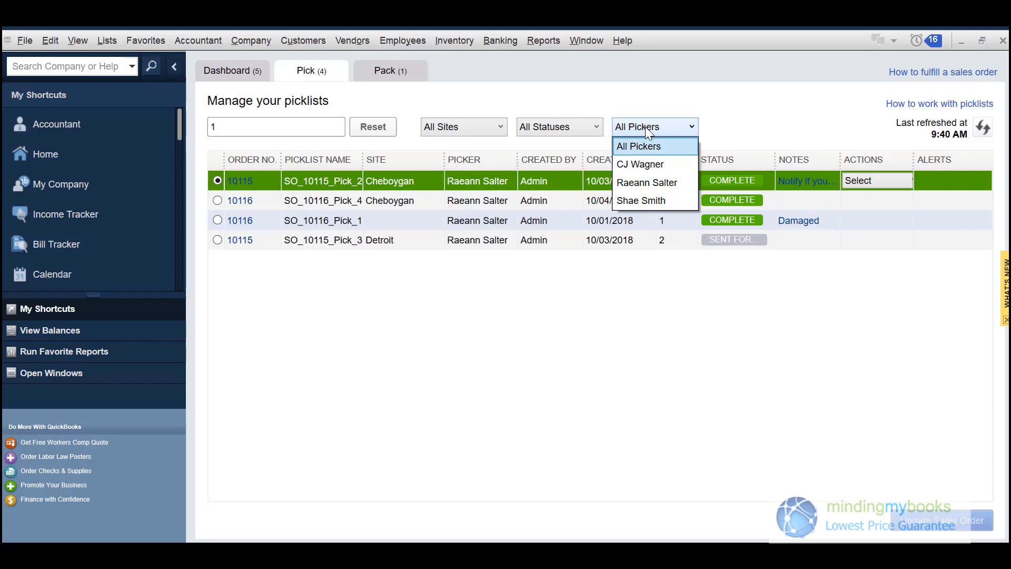
pyautogui.click(639, 145)
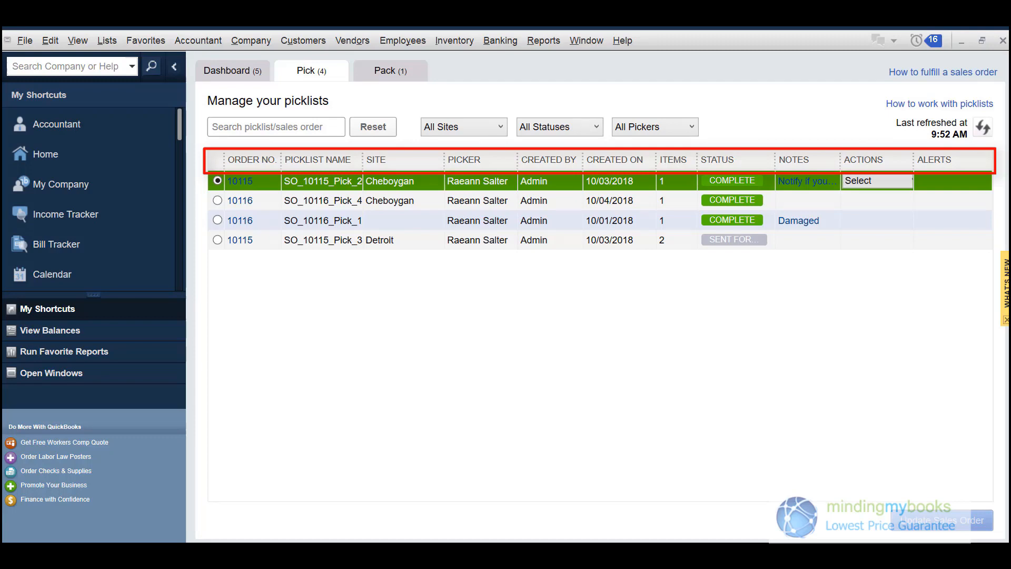
pyautogui.write('1')
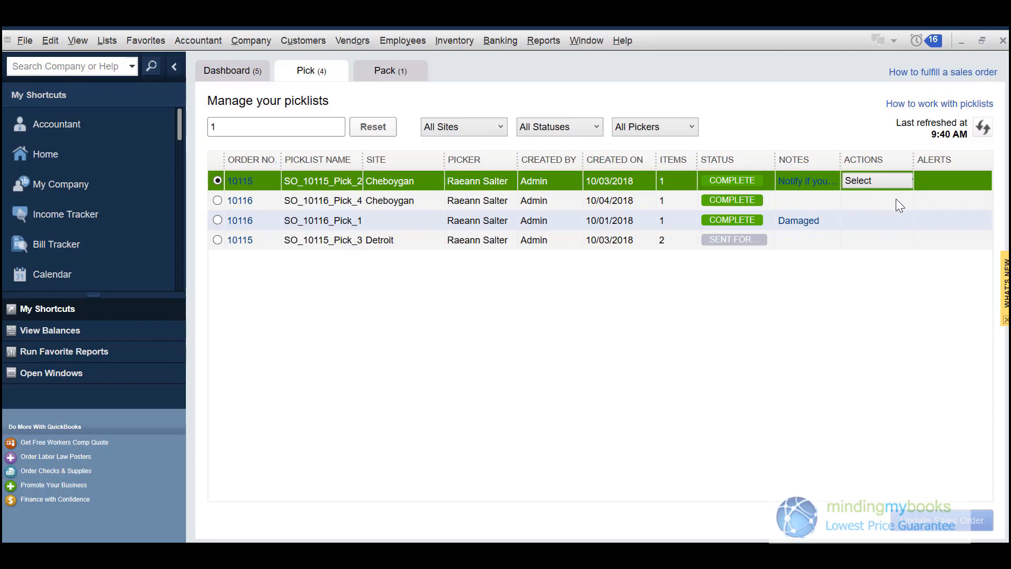
pyautogui.click(875, 180)
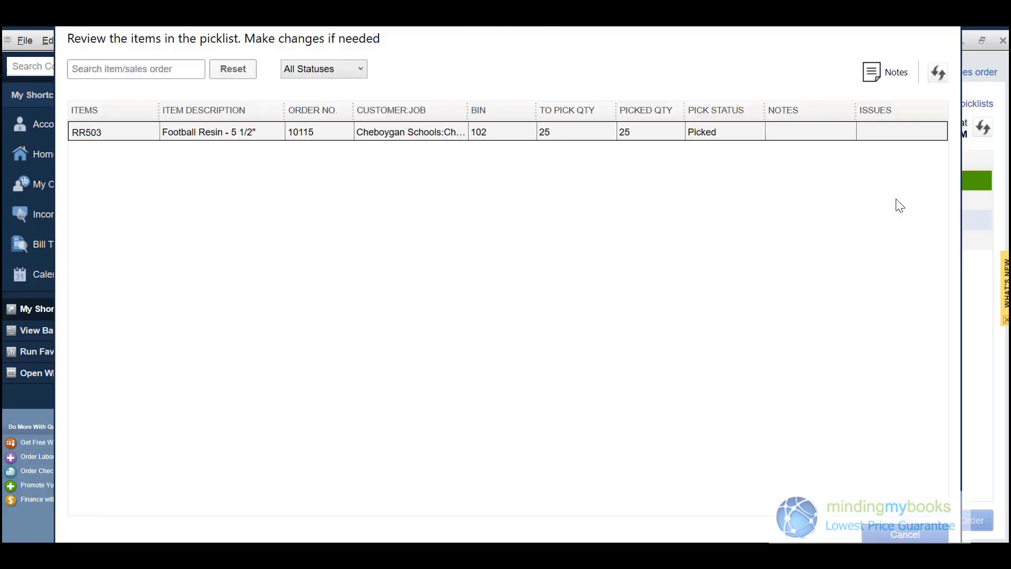
pyautogui.moveTo(904, 172)
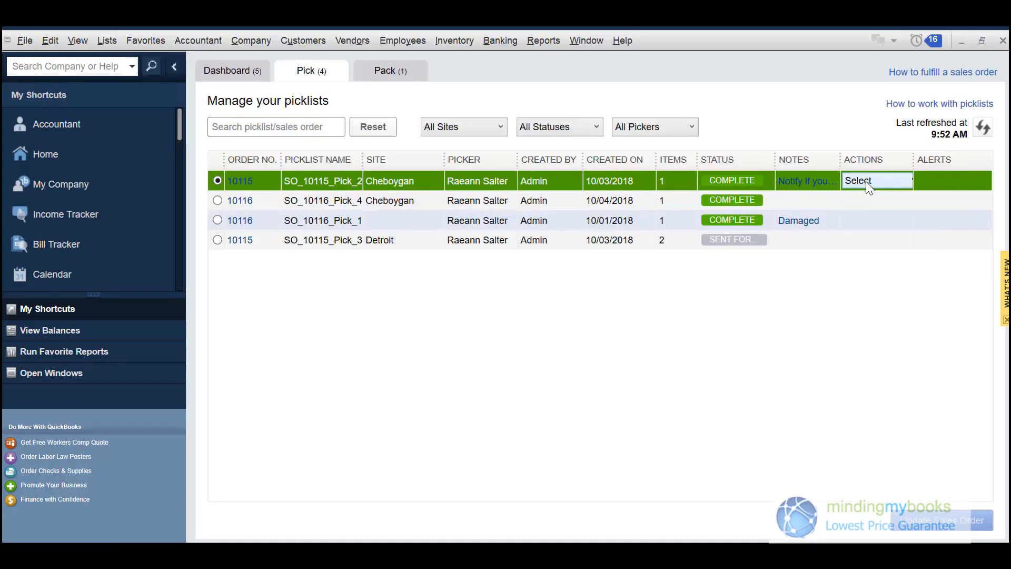
pyautogui.click(877, 180)
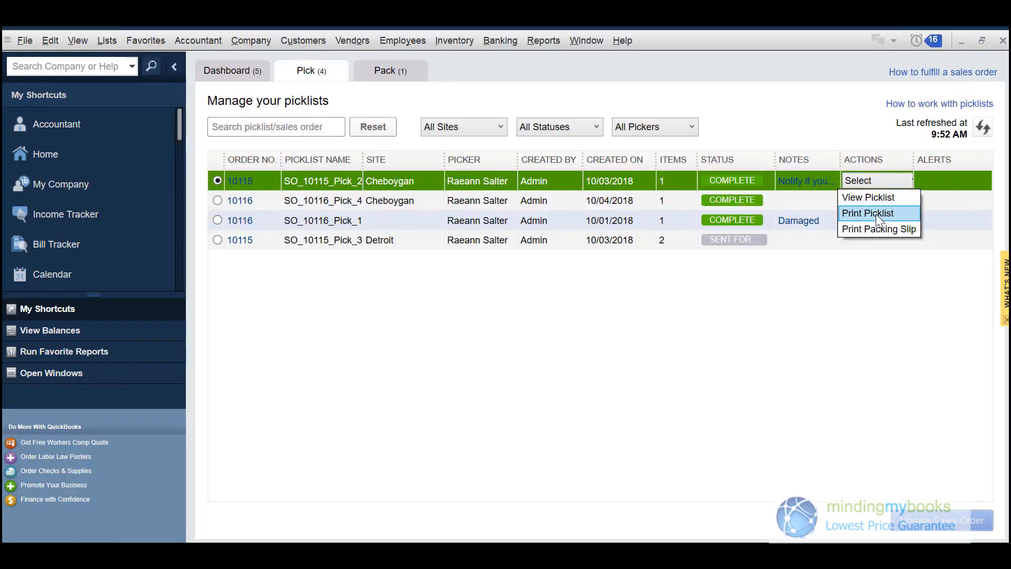
pyautogui.click(867, 213)
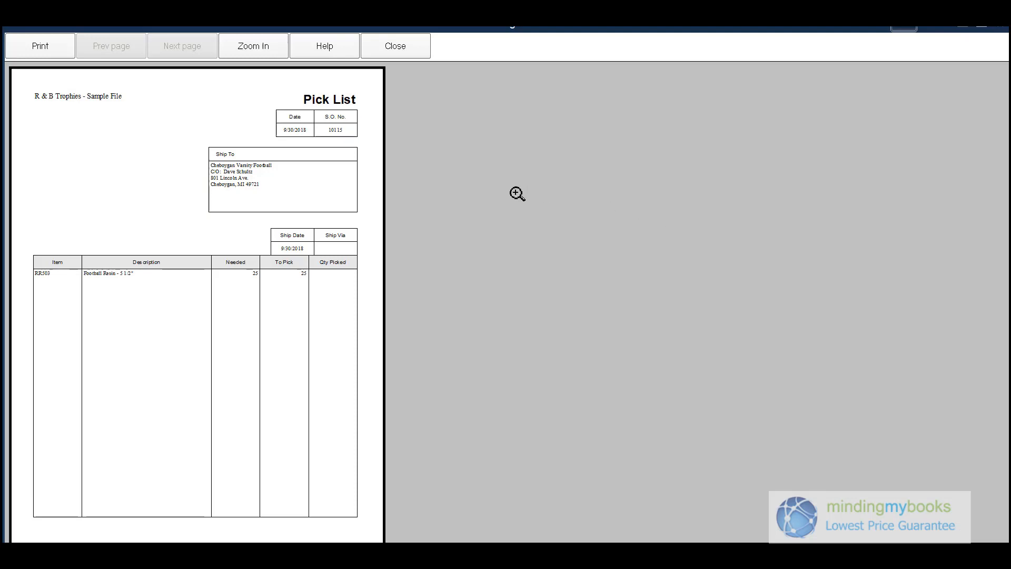
pyautogui.click(395, 45)
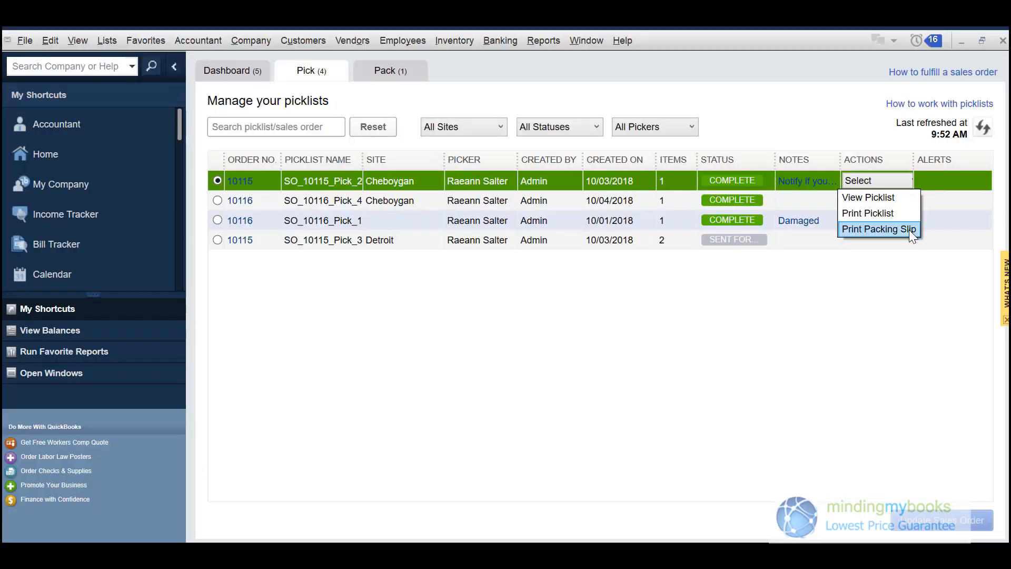
pyautogui.click(879, 229)
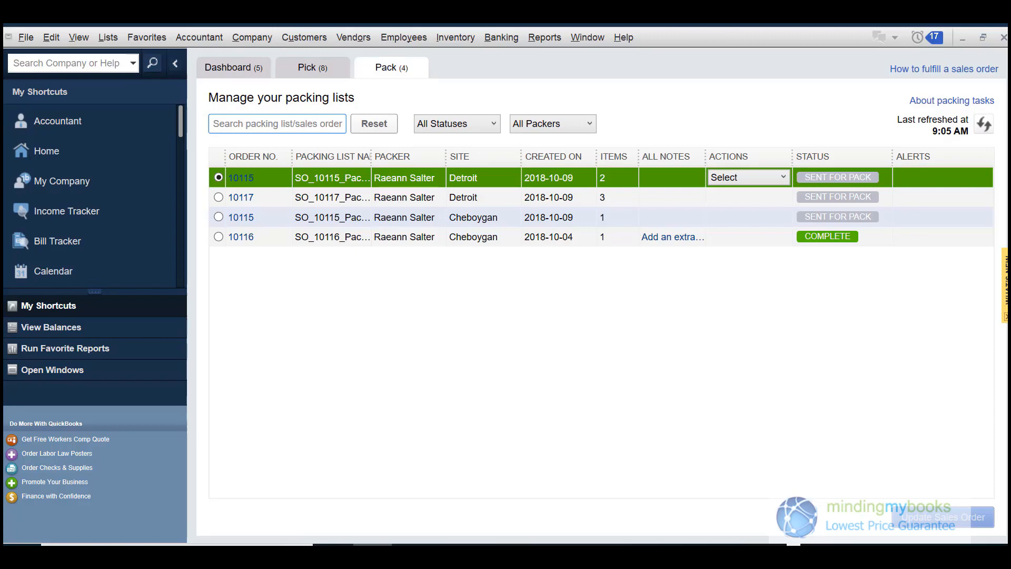
pyautogui.moveTo(975, 415)
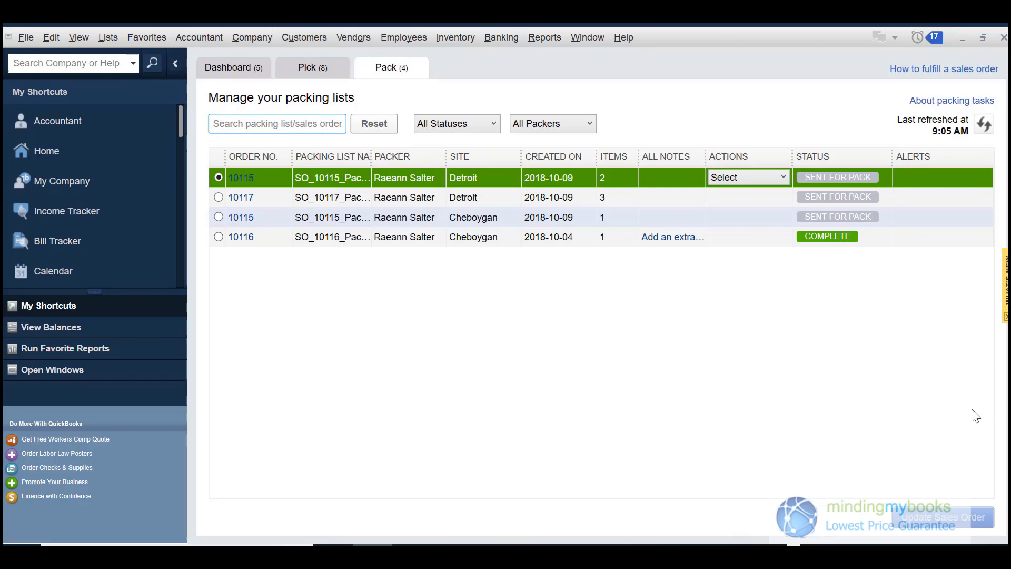
# Try the packing list search with '1' and review the status filter choices, leaving the four lists unchanged
pyautogui.click(277, 124)
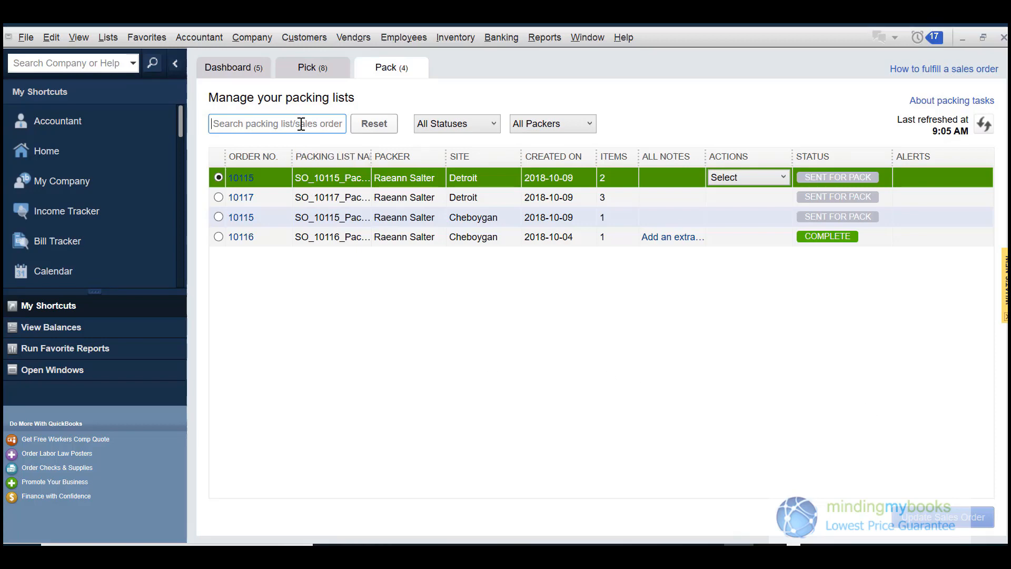
pyautogui.write('1')
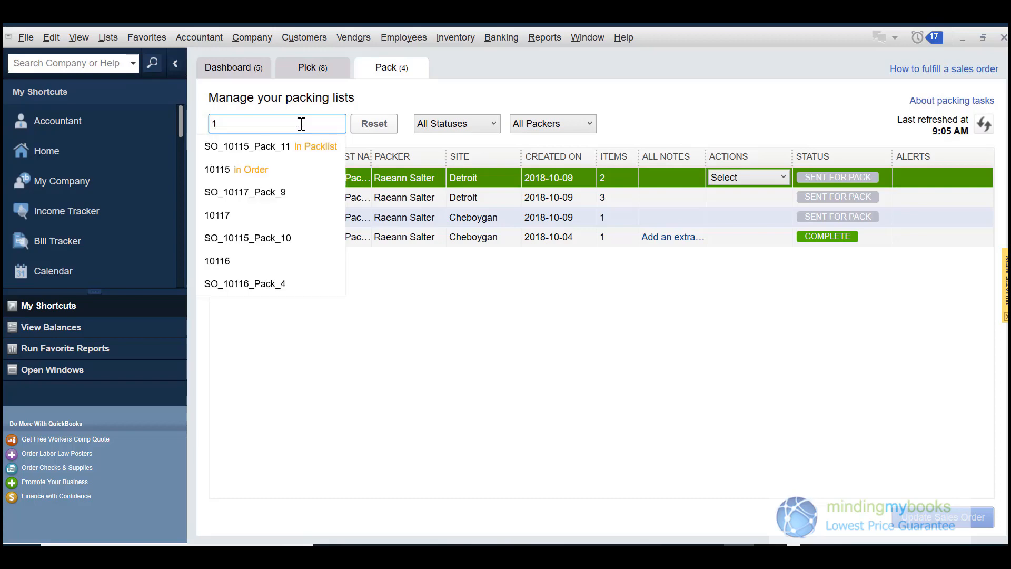
pyautogui.click(373, 123)
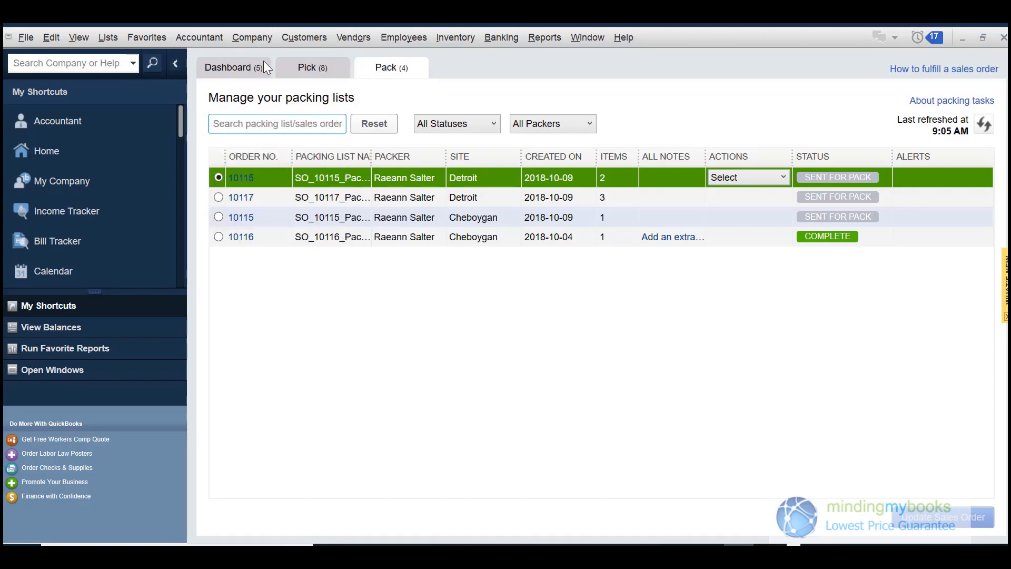
pyautogui.click(456, 124)
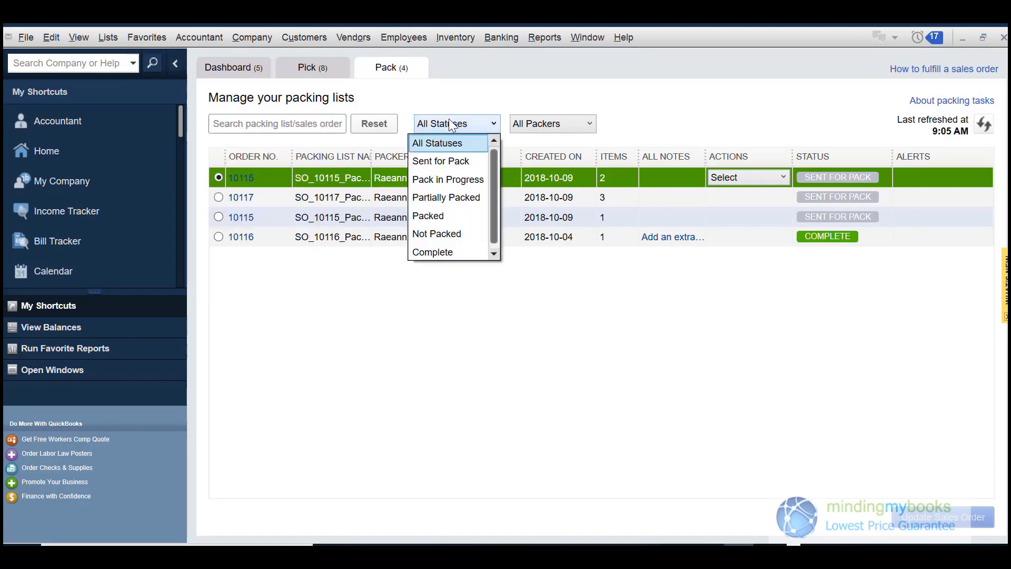
pyautogui.click(551, 124)
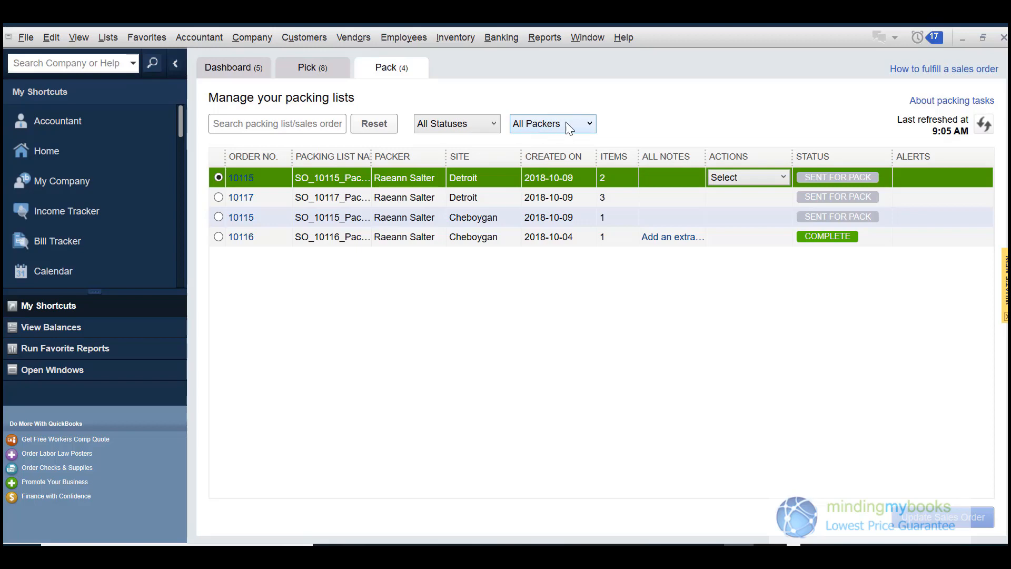
pyautogui.moveTo(633, 125)
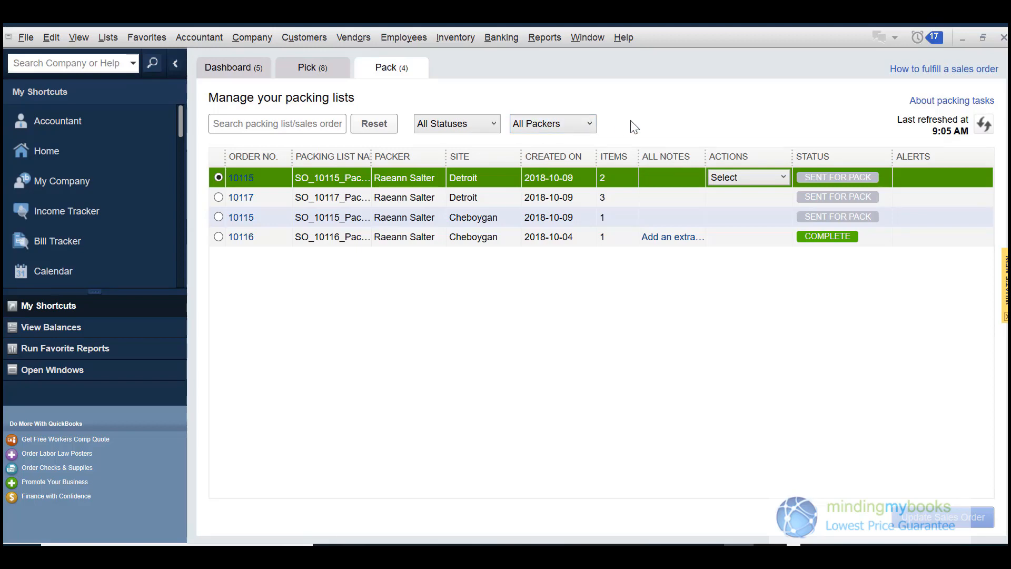
pyautogui.moveTo(786, 181)
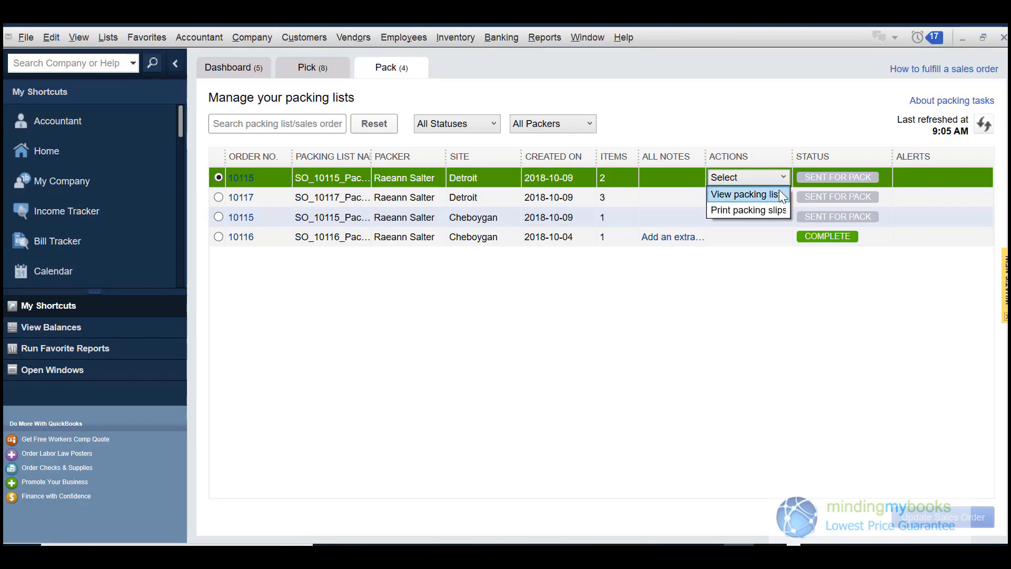
pyautogui.click(745, 194)
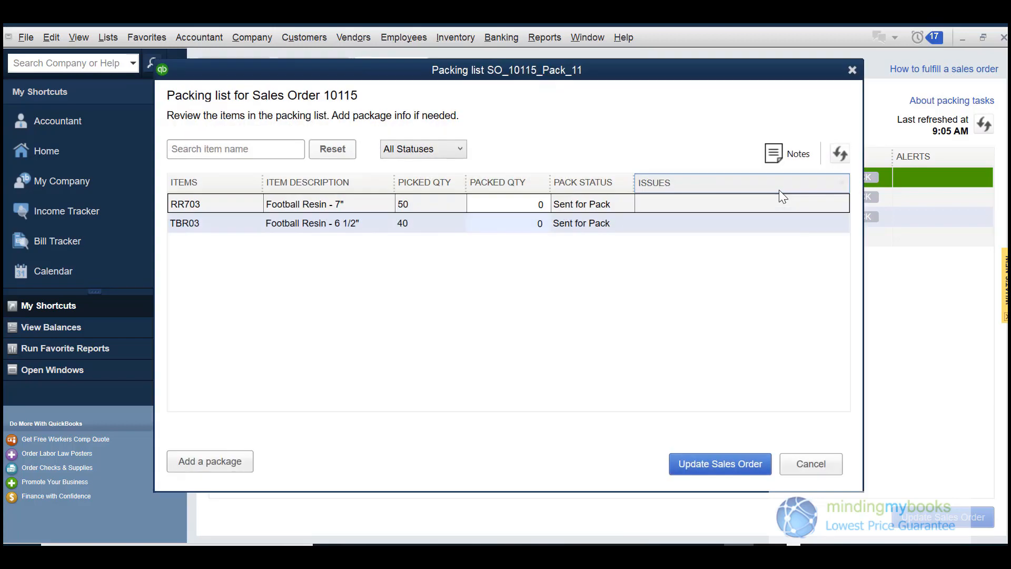
pyautogui.moveTo(724, 153)
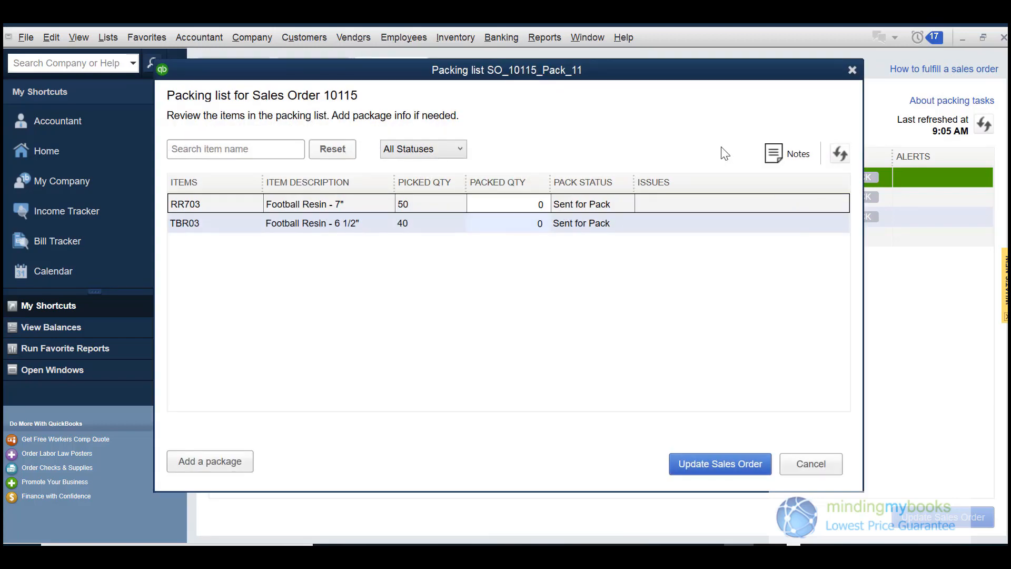
pyautogui.moveTo(829, 95)
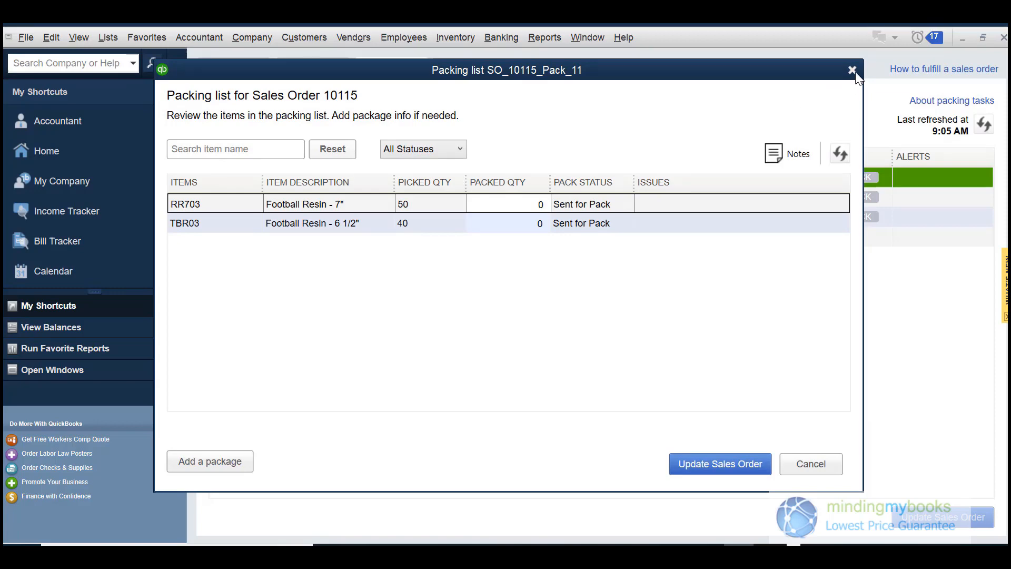
pyautogui.click(852, 69)
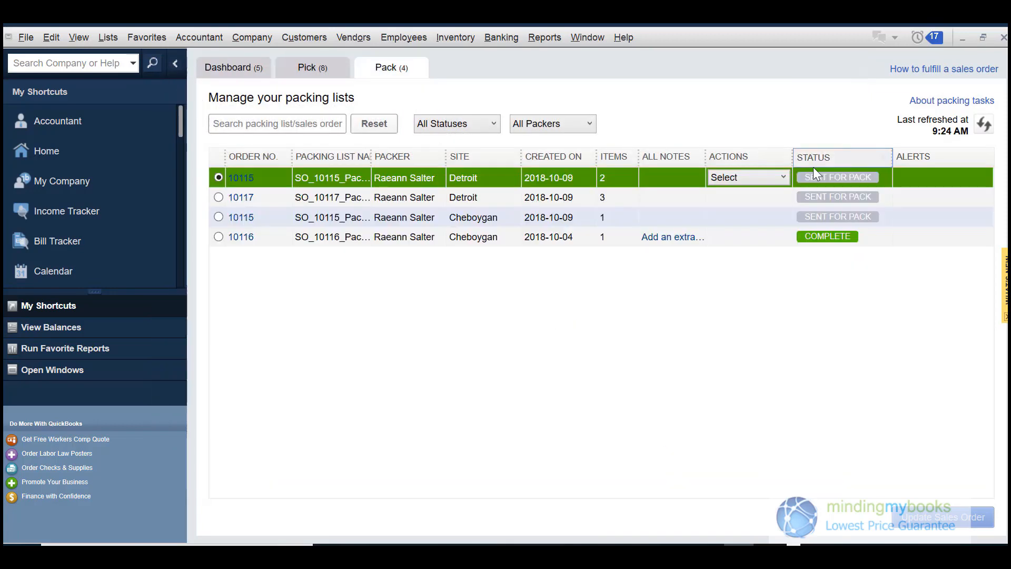
pyautogui.click(748, 177)
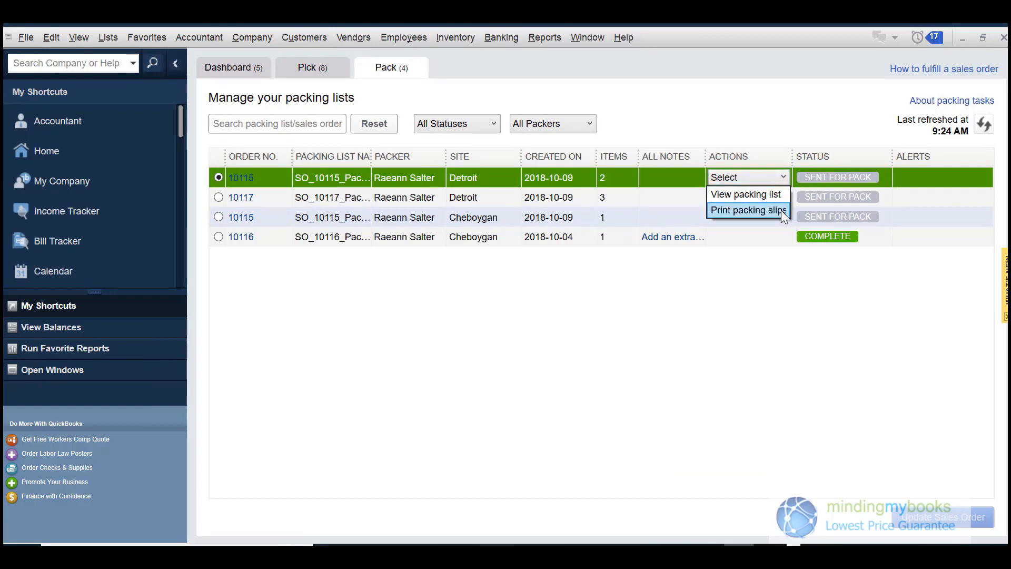
pyautogui.click(748, 209)
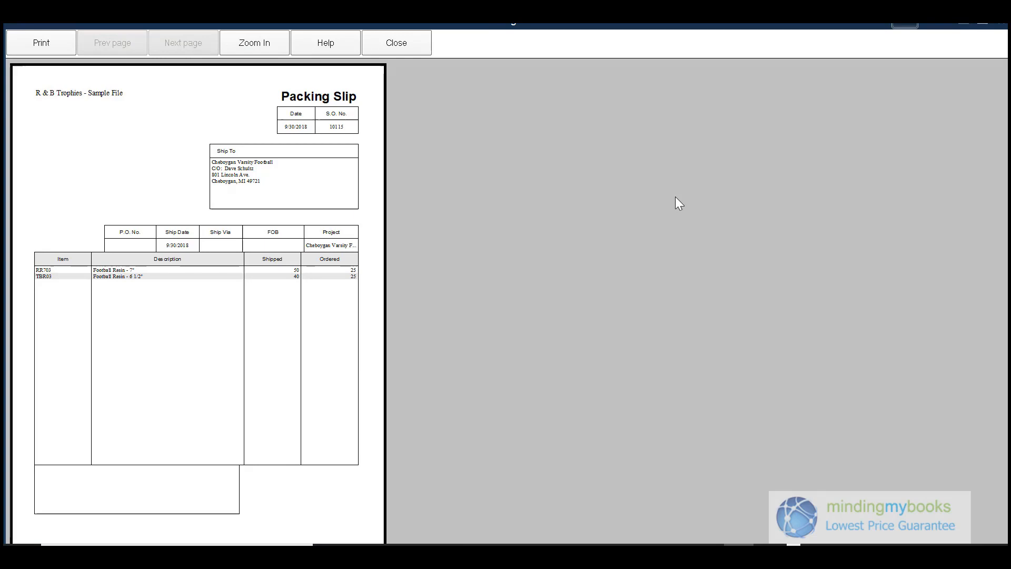
pyautogui.moveTo(434, 100)
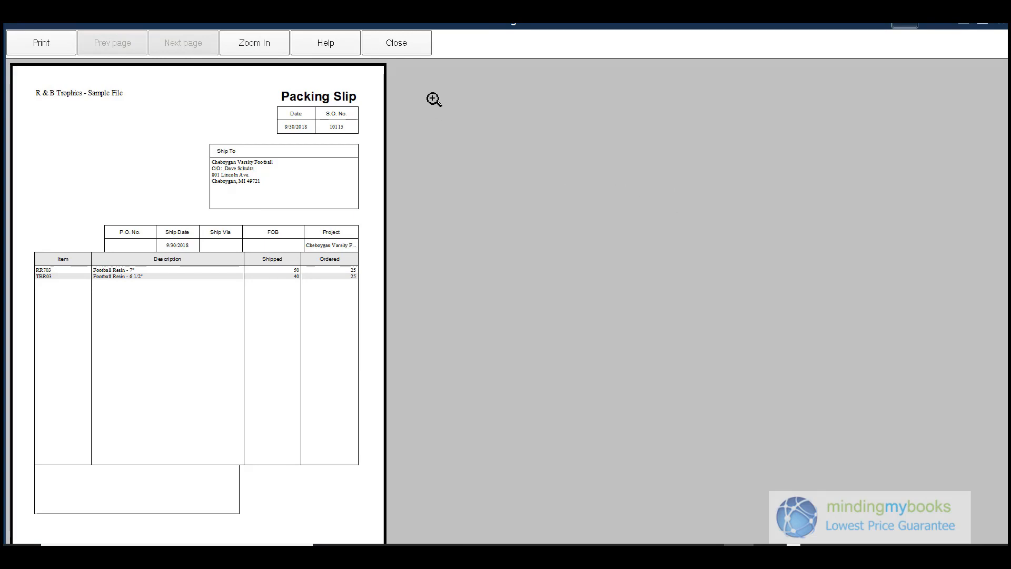
pyautogui.click(396, 42)
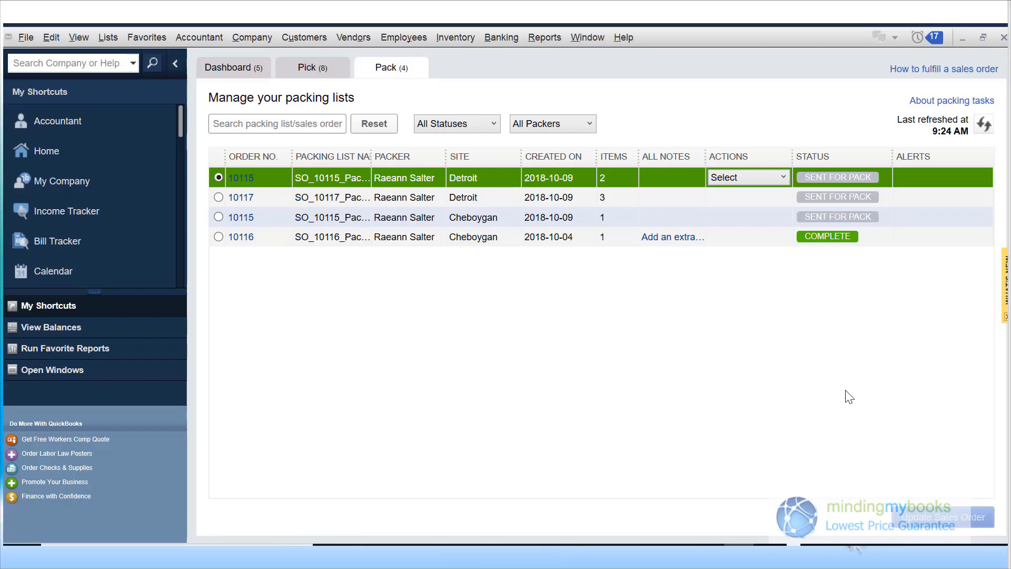